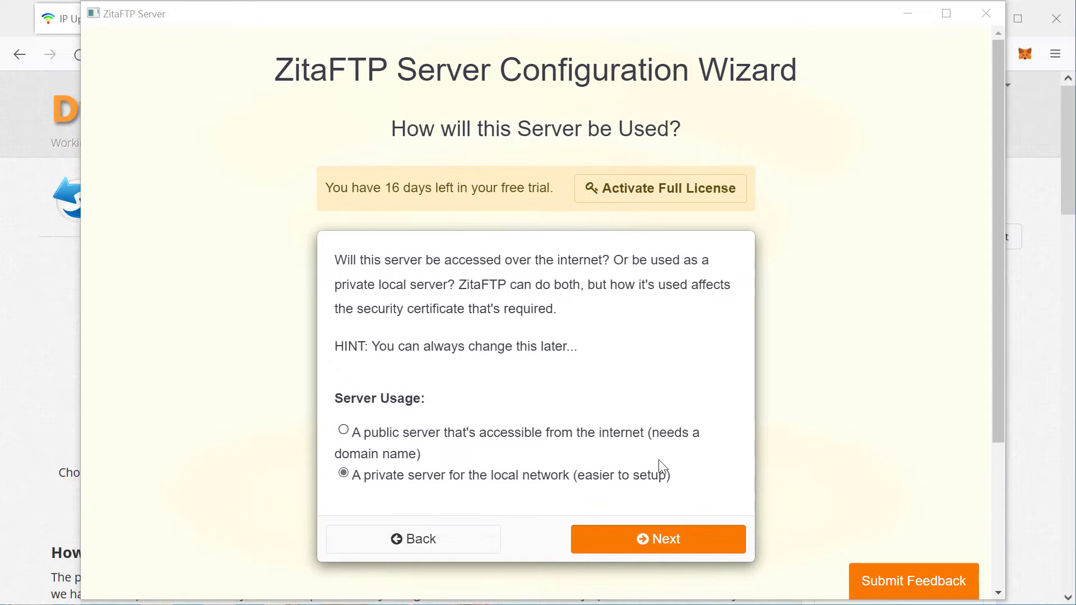
mouse_move(537, 457)
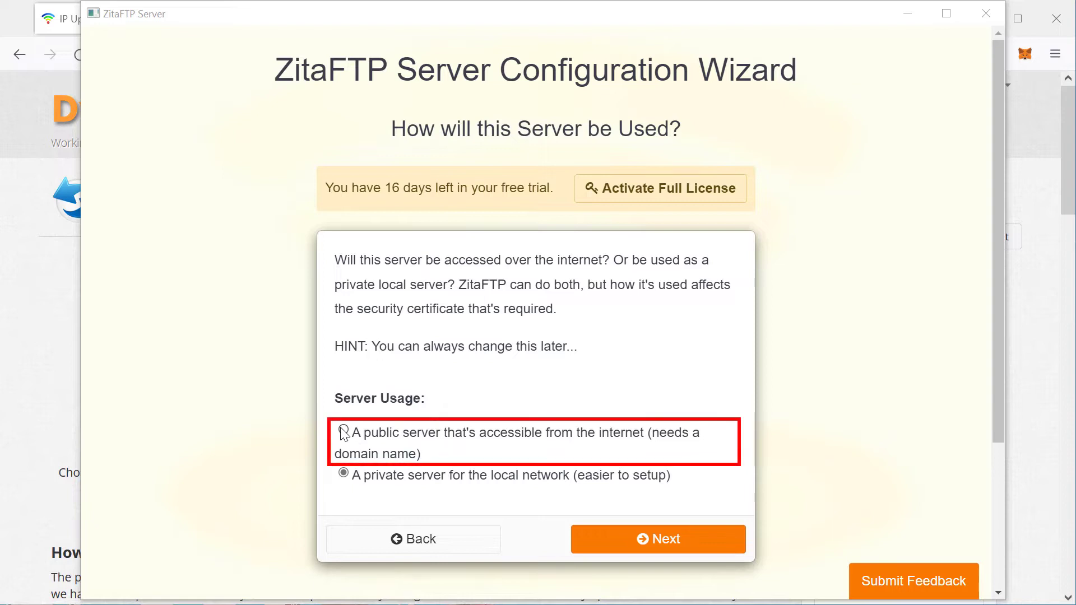
- Choose 'A public server that's accessible from the internet' and review the dynamic DNS prerequisite
click(343, 433)
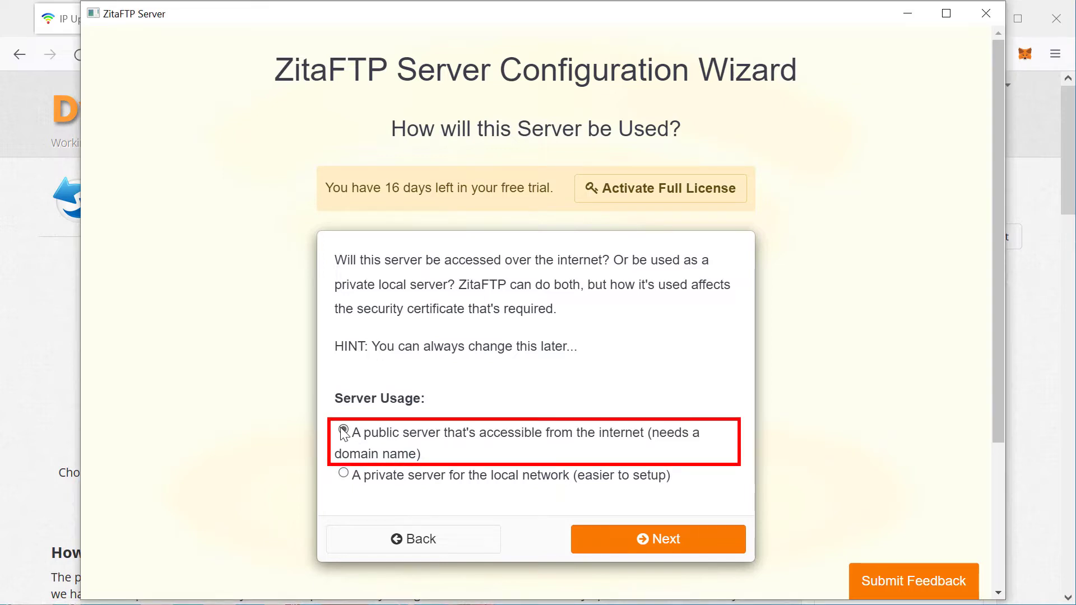
click(657, 539)
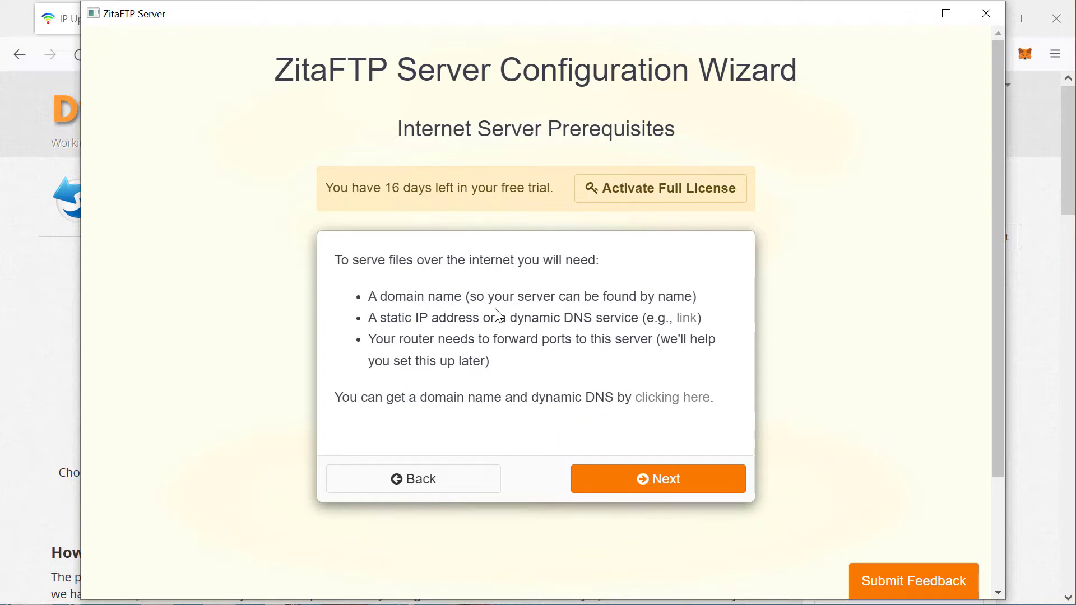
mouse_move(622, 317)
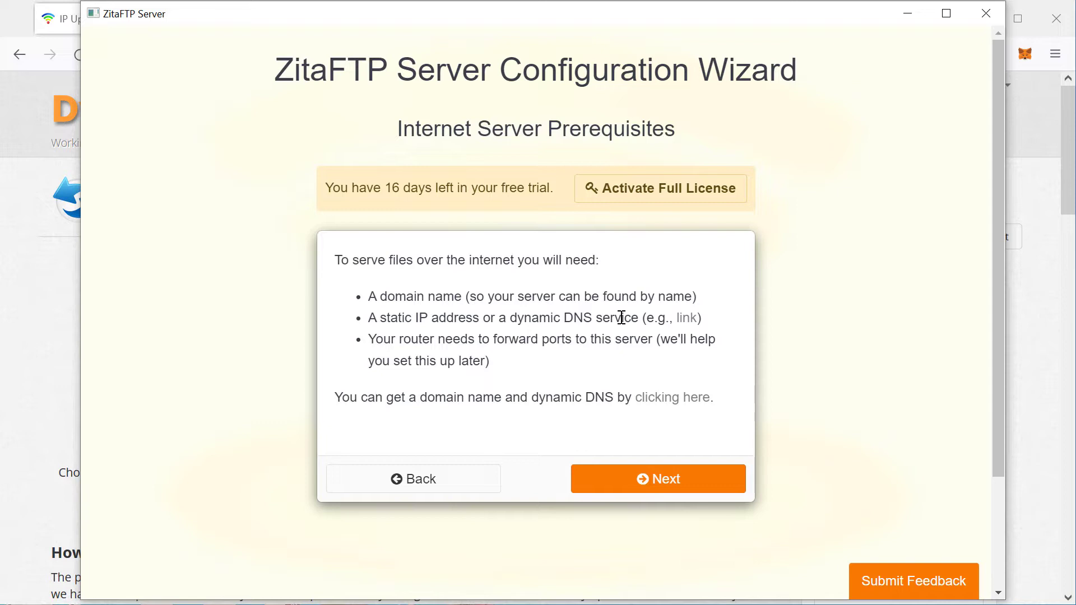
mouse_move(511, 322)
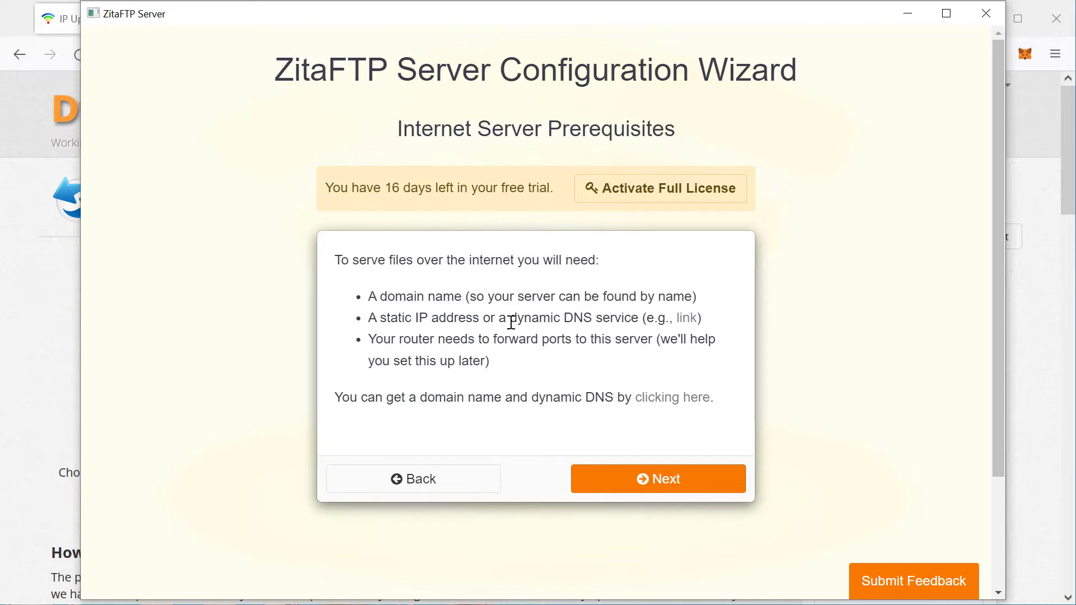
double_click(515, 318)
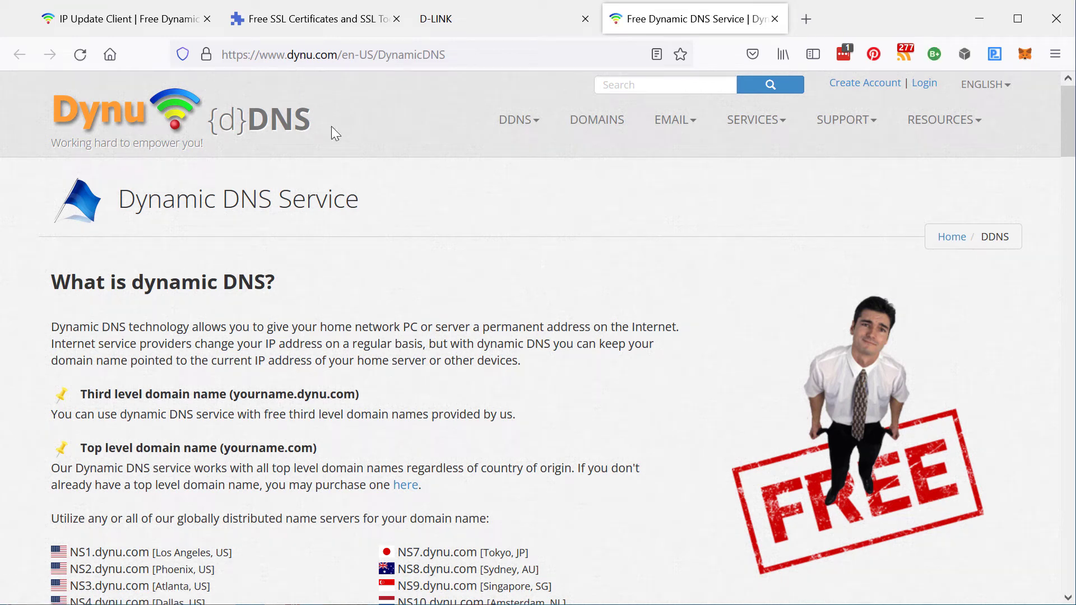
mouse_move(349, 165)
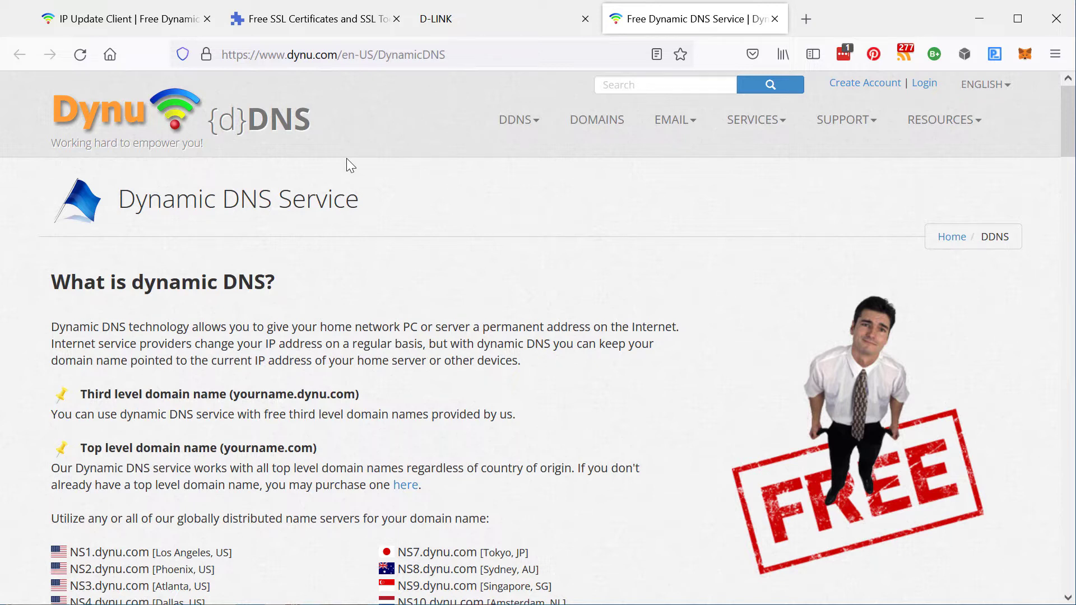
mouse_move(573, 247)
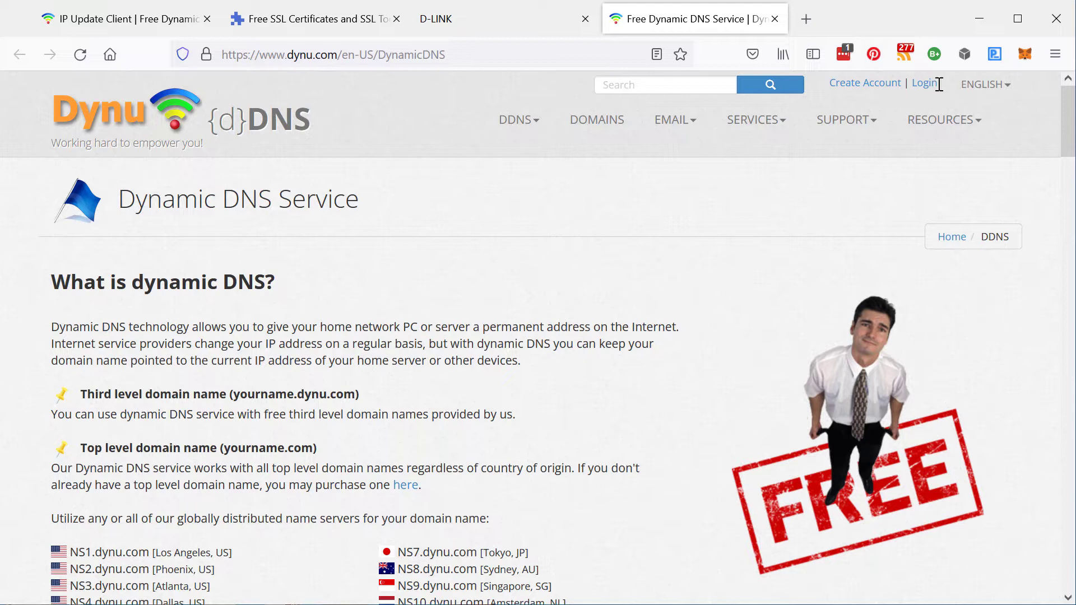
- Sign in to Dynu and show the DDNS Services list in the control panel
click(924, 82)
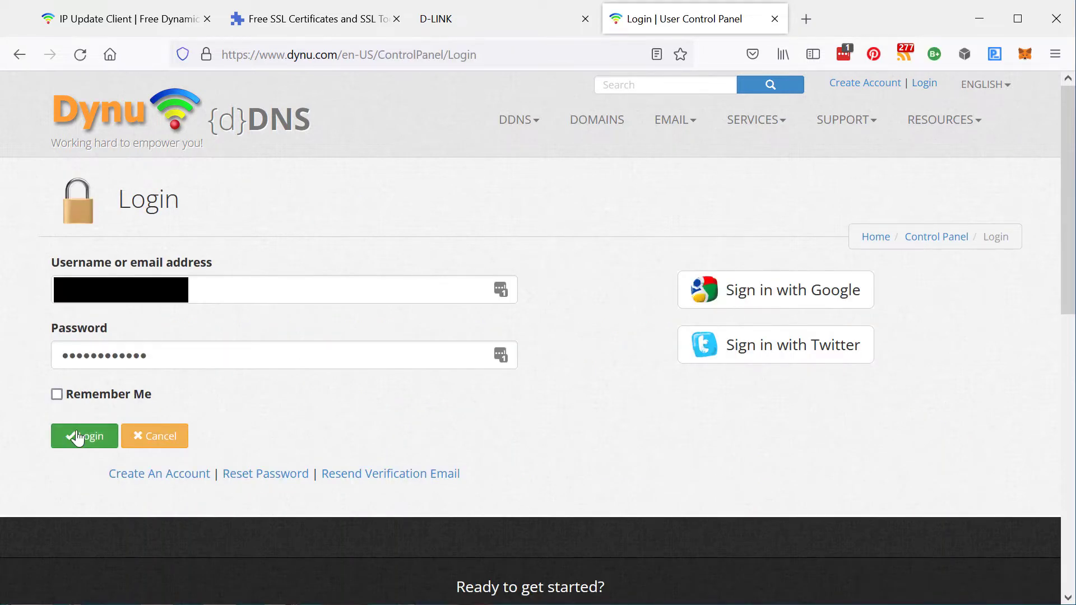
click(85, 436)
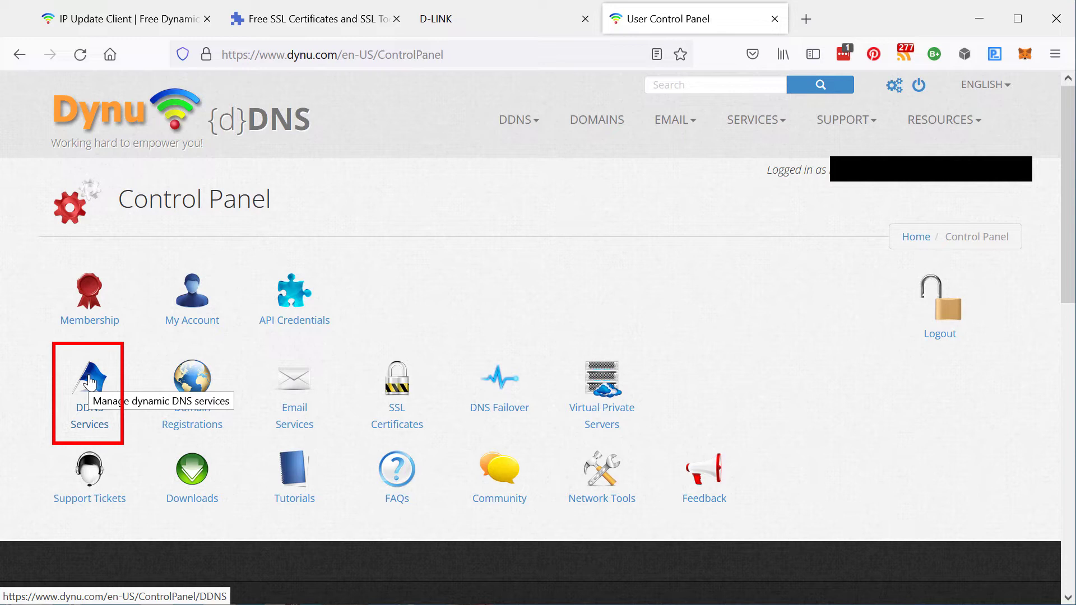
click(90, 377)
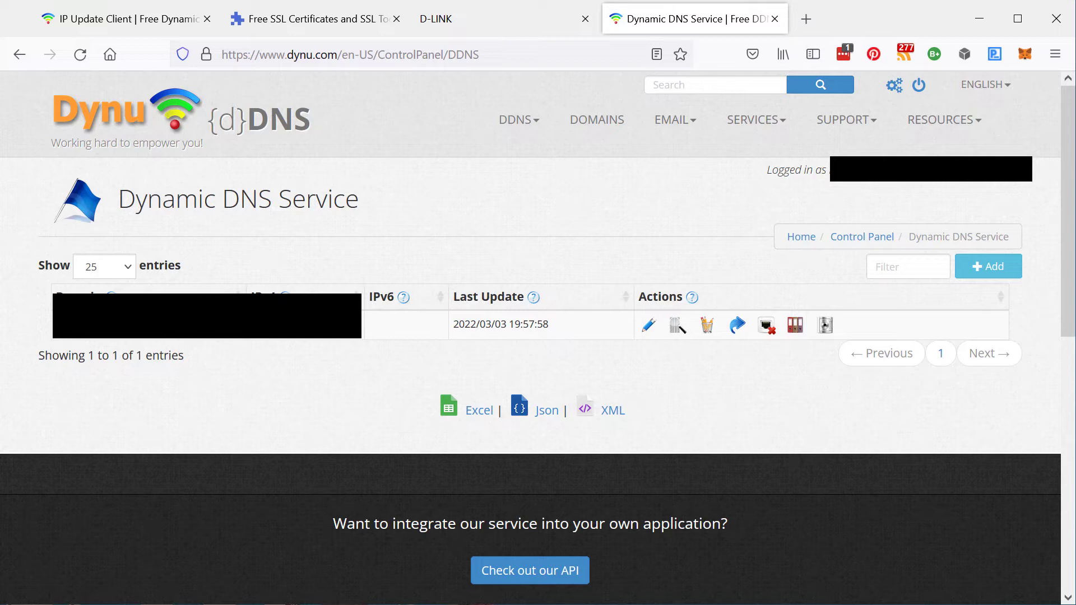
mouse_move(394, 153)
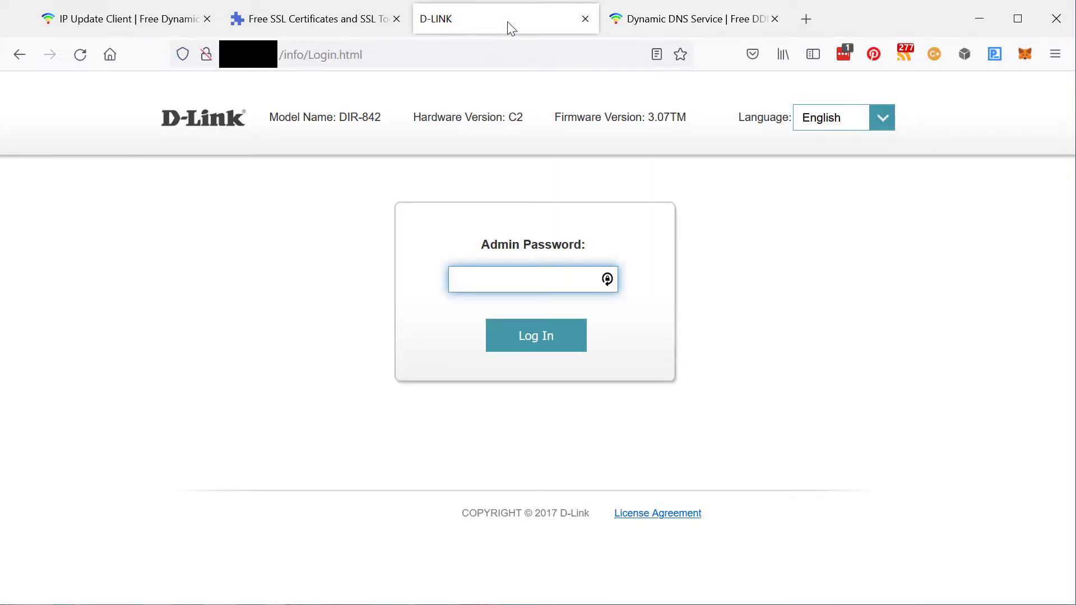
- Bring up the D-Link router's admin login page
click(533, 279)
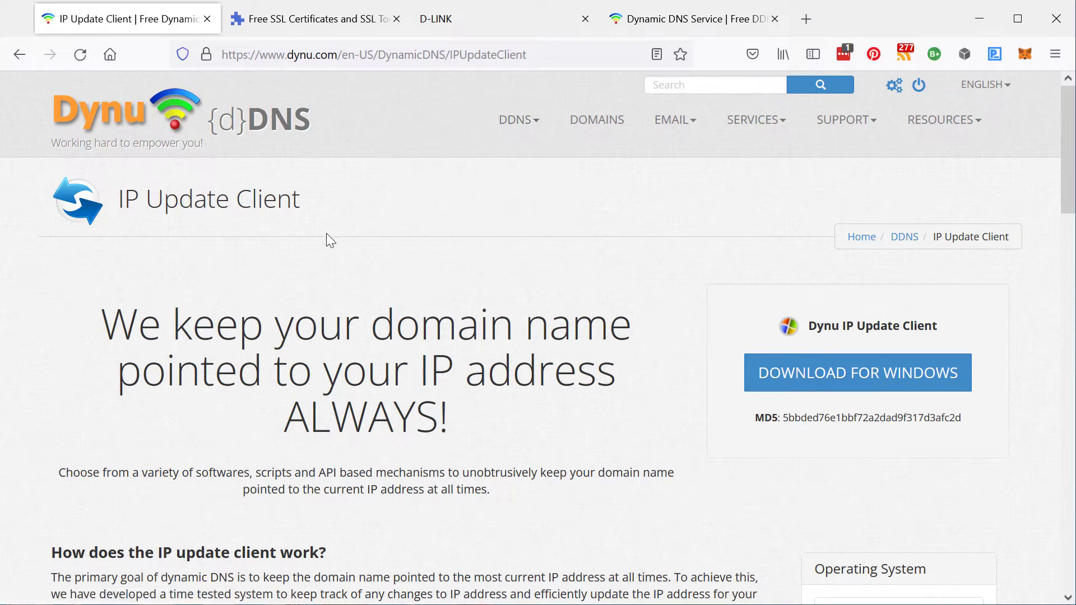
mouse_move(857, 373)
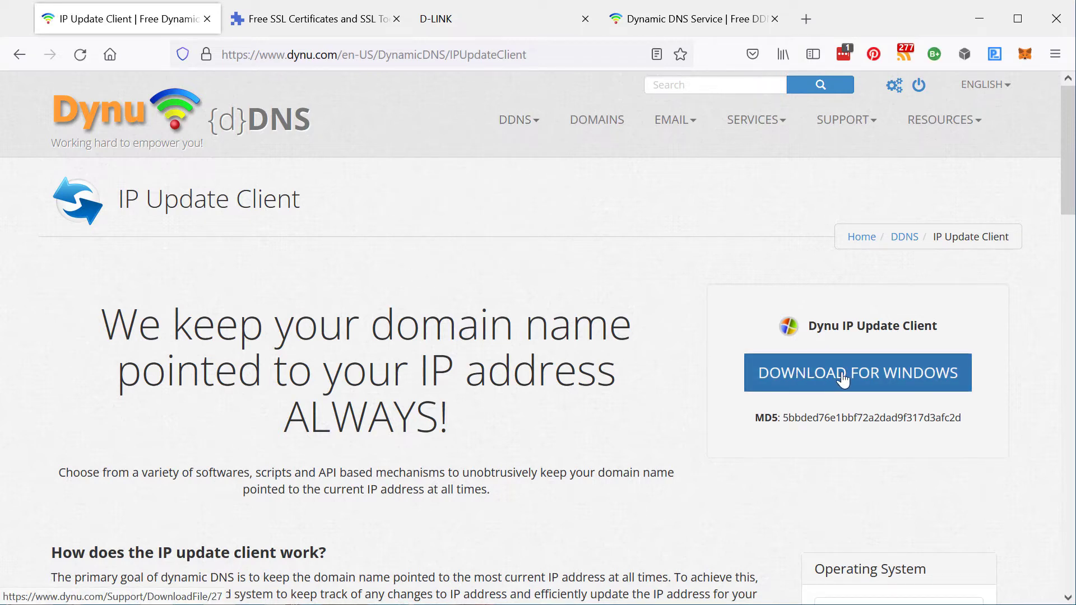
mouse_move(627, 362)
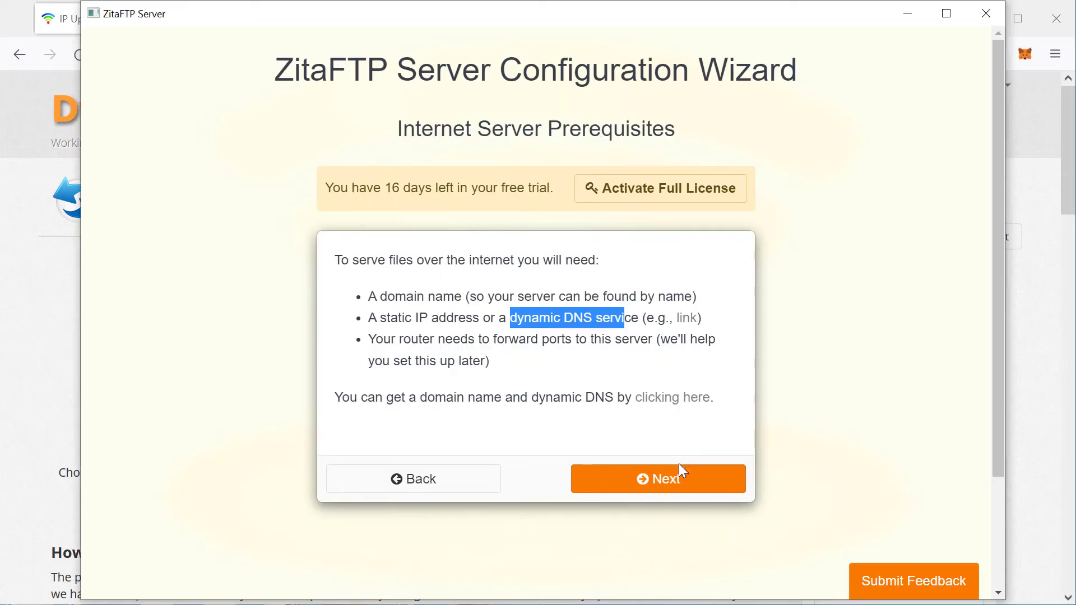
- Accept the recommended Intermediate TLS security level and begin the certificate request details
click(658, 479)
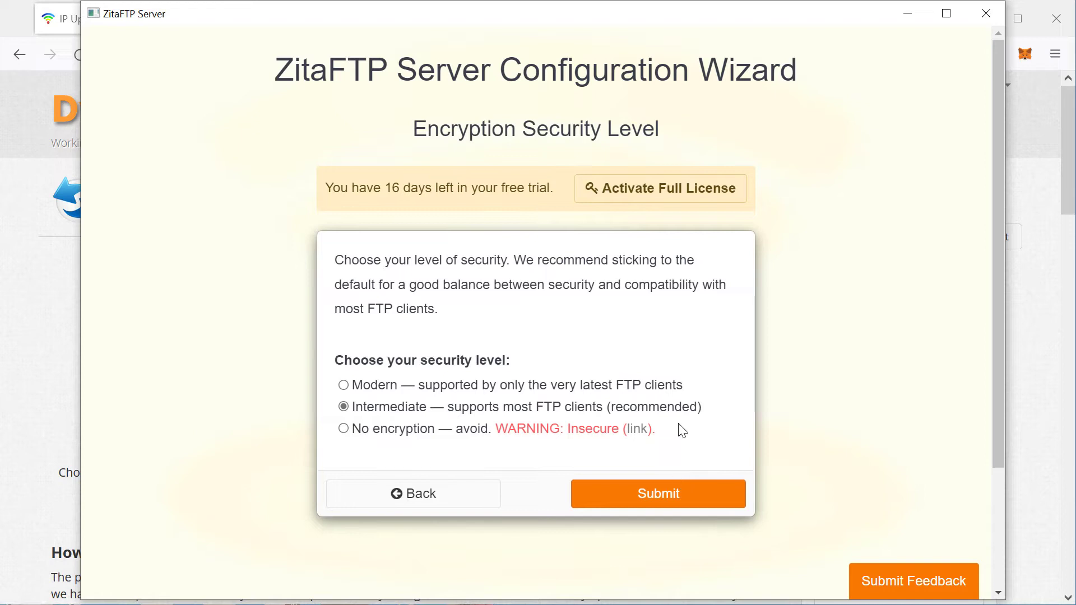
mouse_move(518, 159)
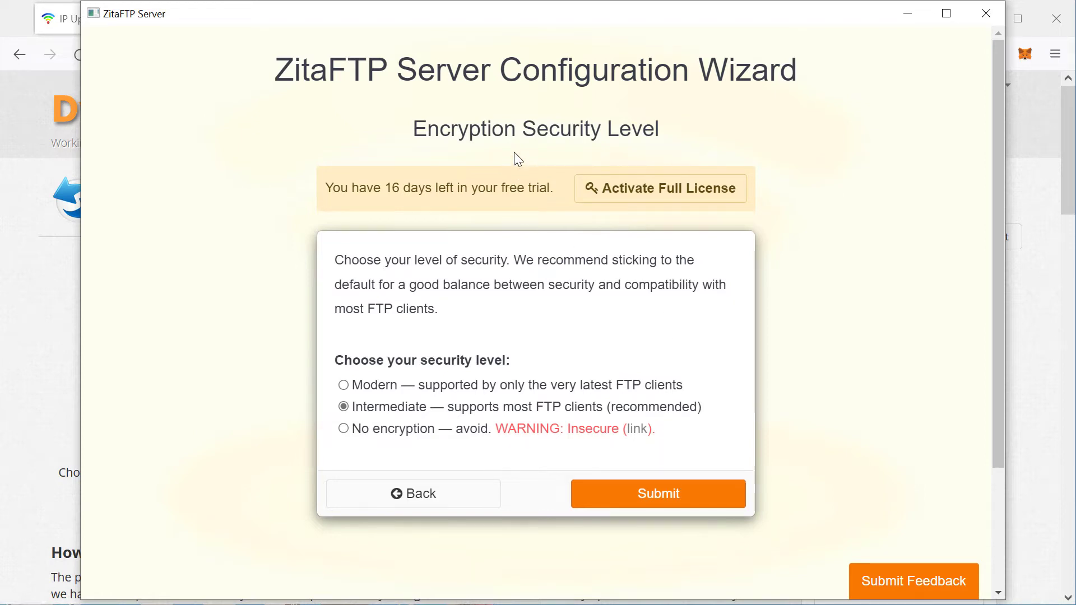
mouse_move(645, 407)
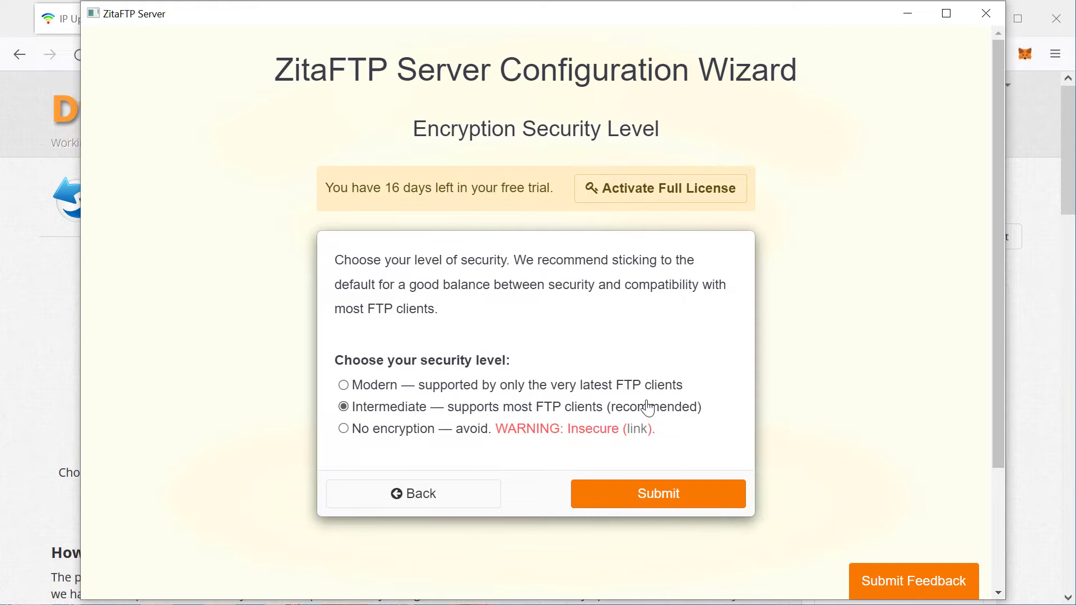
mouse_move(658, 494)
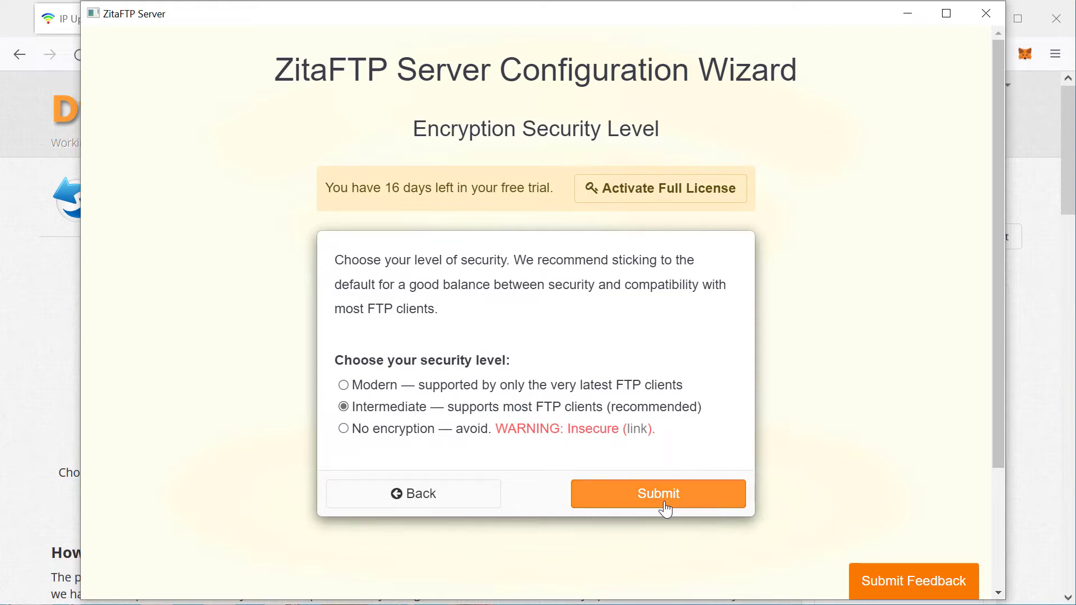
click(657, 493)
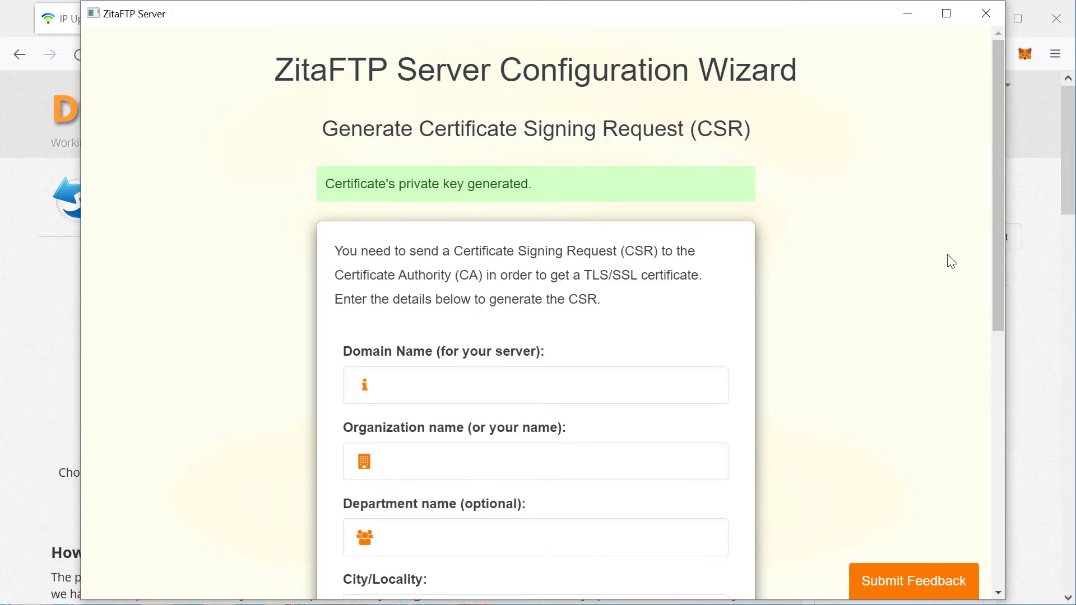
scroll(down, 3)
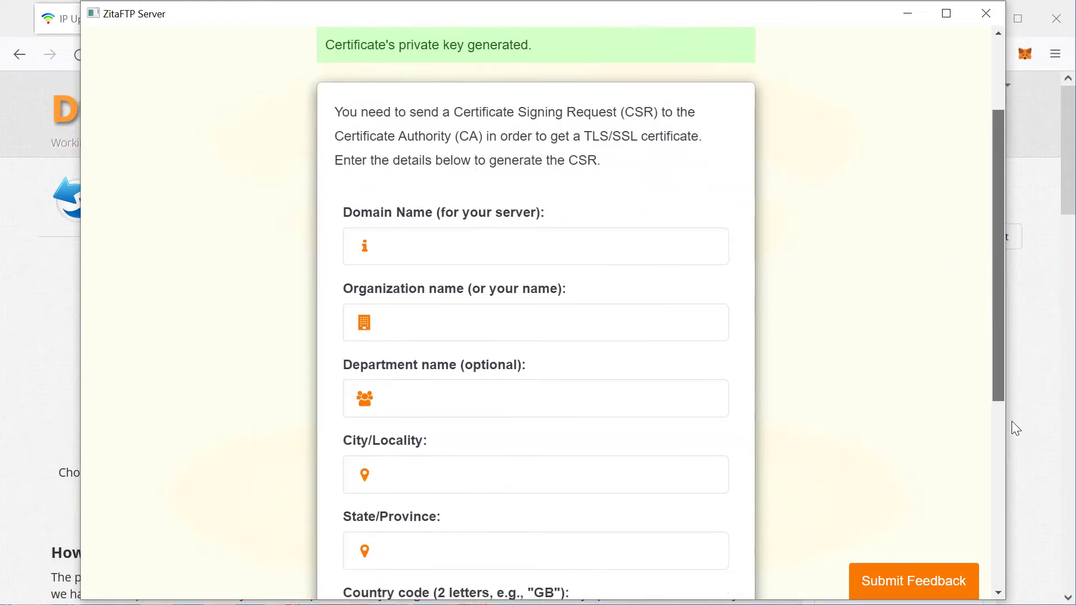
scroll(down, 3)
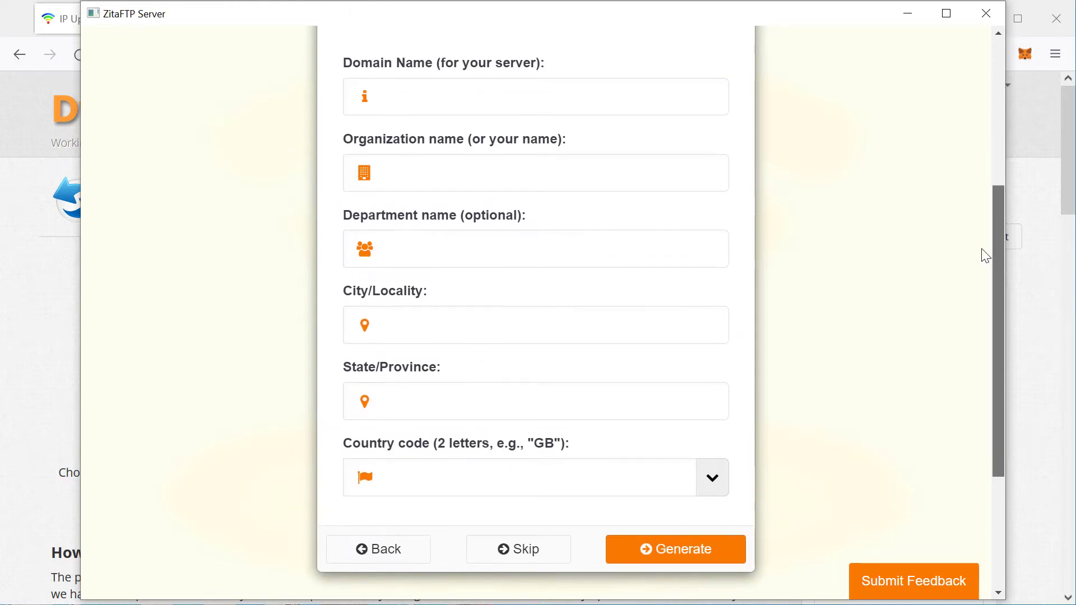
click(536, 102)
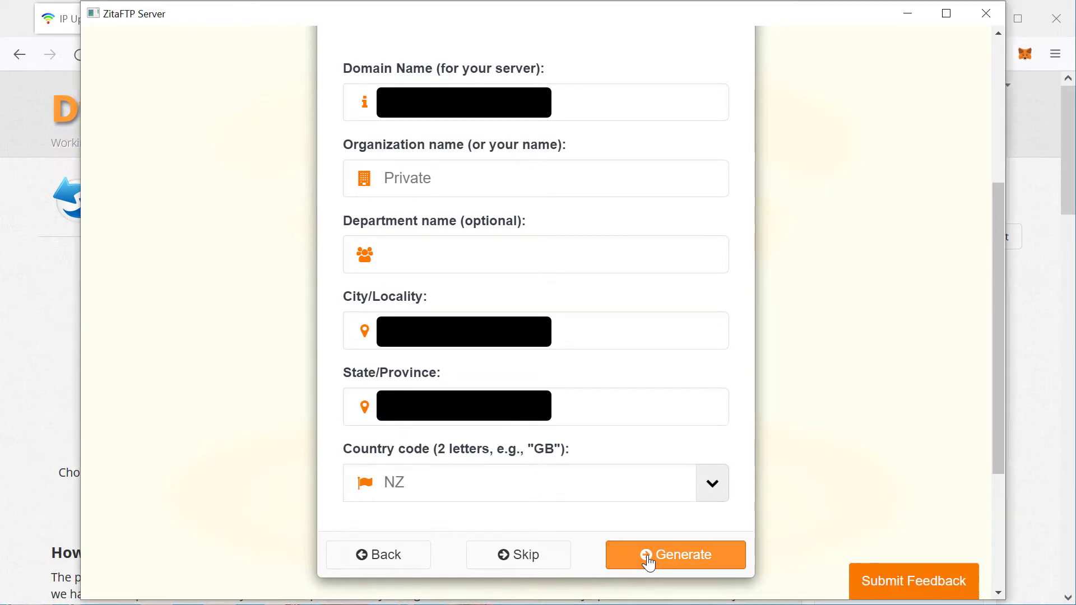
- Generate the certificate signing request and copy its text to the clipboard
click(675, 555)
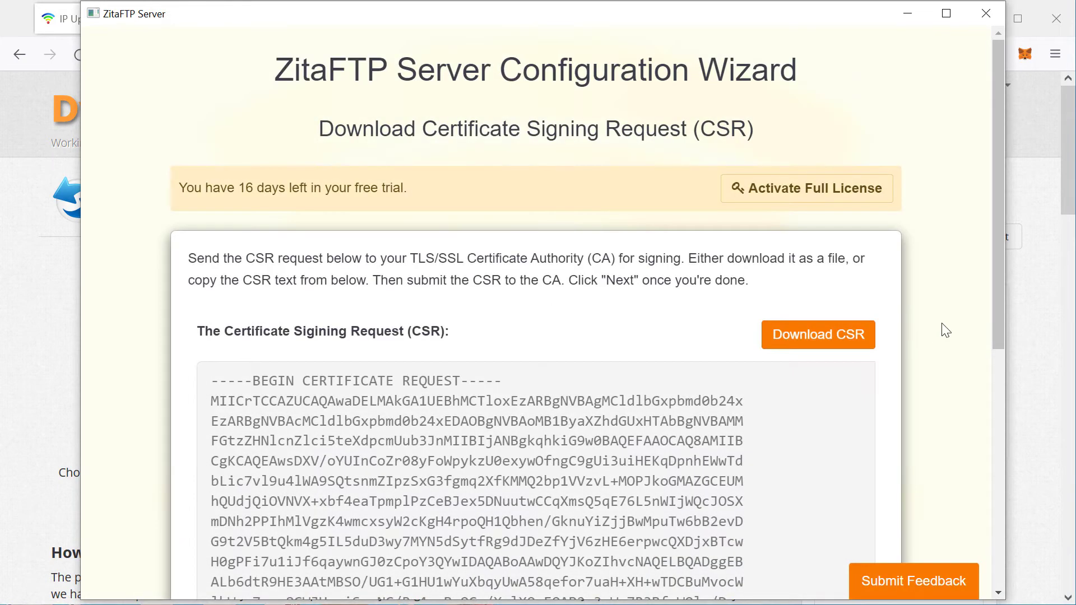
scroll(down, 3)
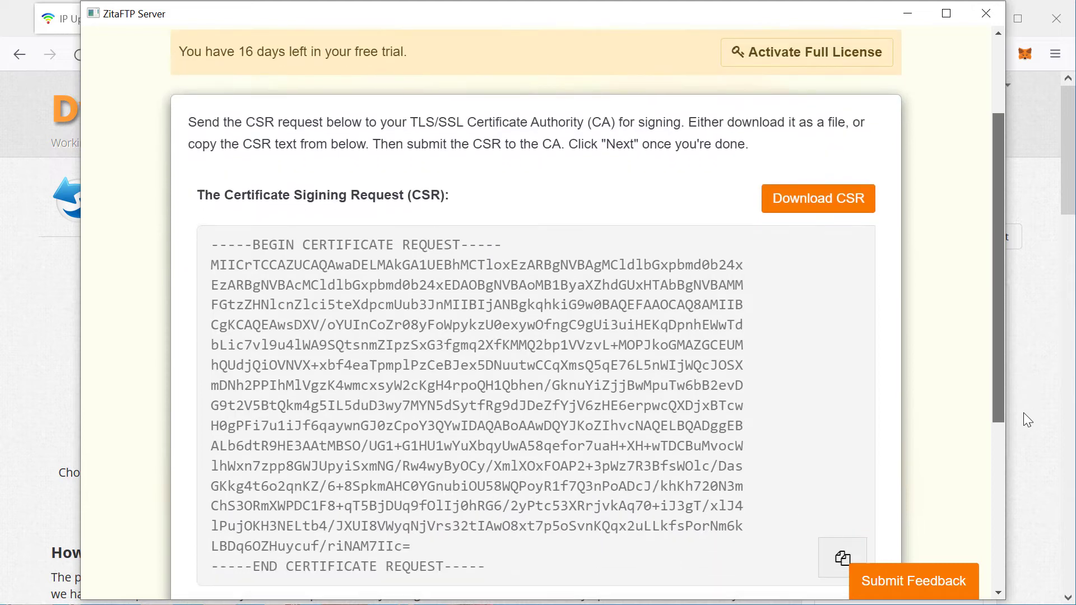
scroll(down, 3)
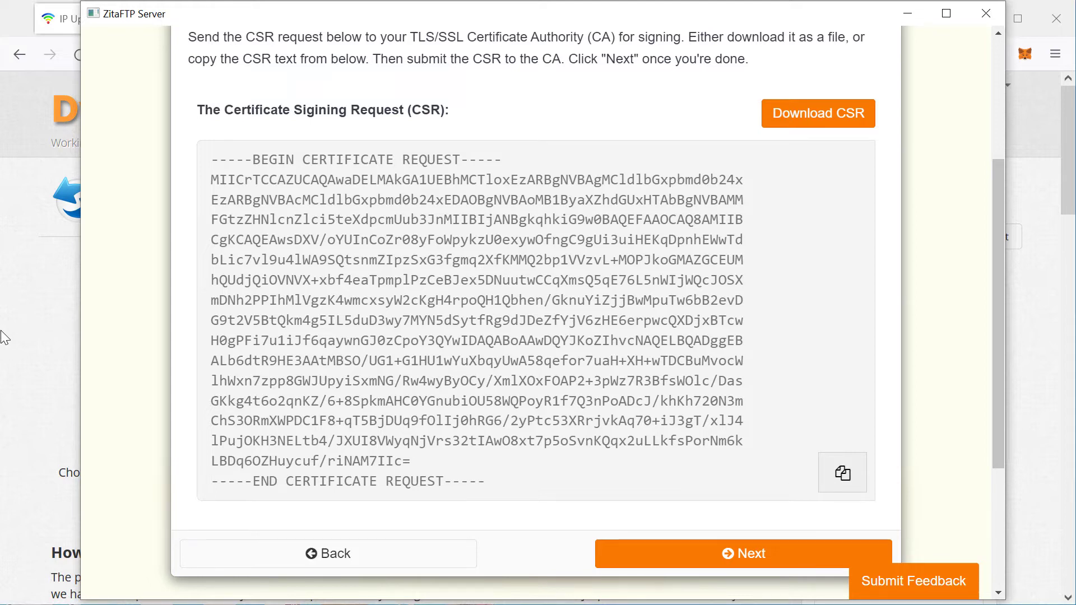
click(316, 19)
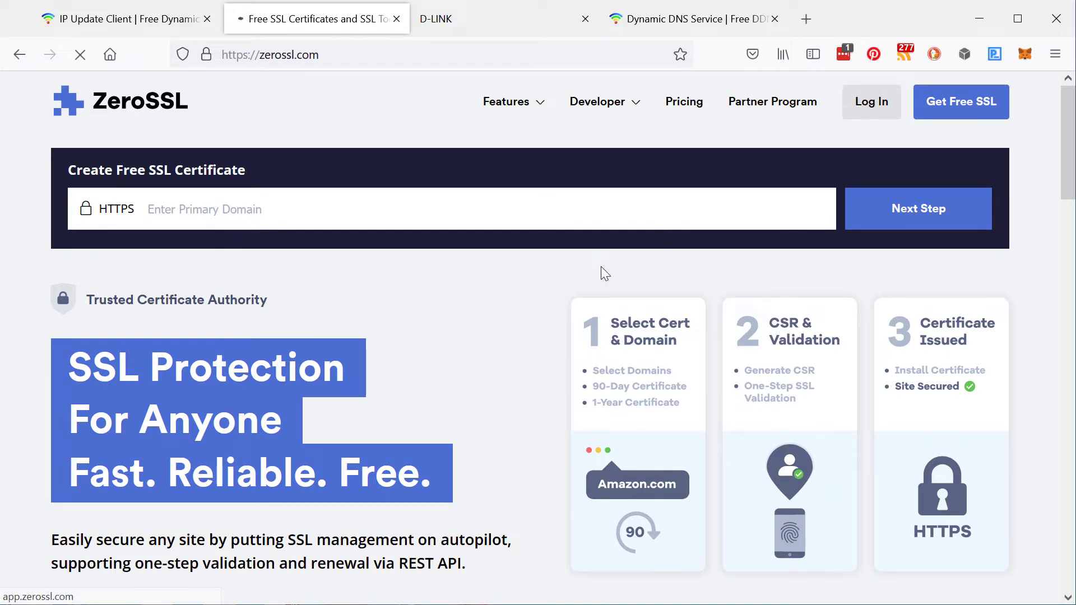
- Log in to ZeroSSL and start a new certificate order for ksdserver.mywire.org
click(870, 102)
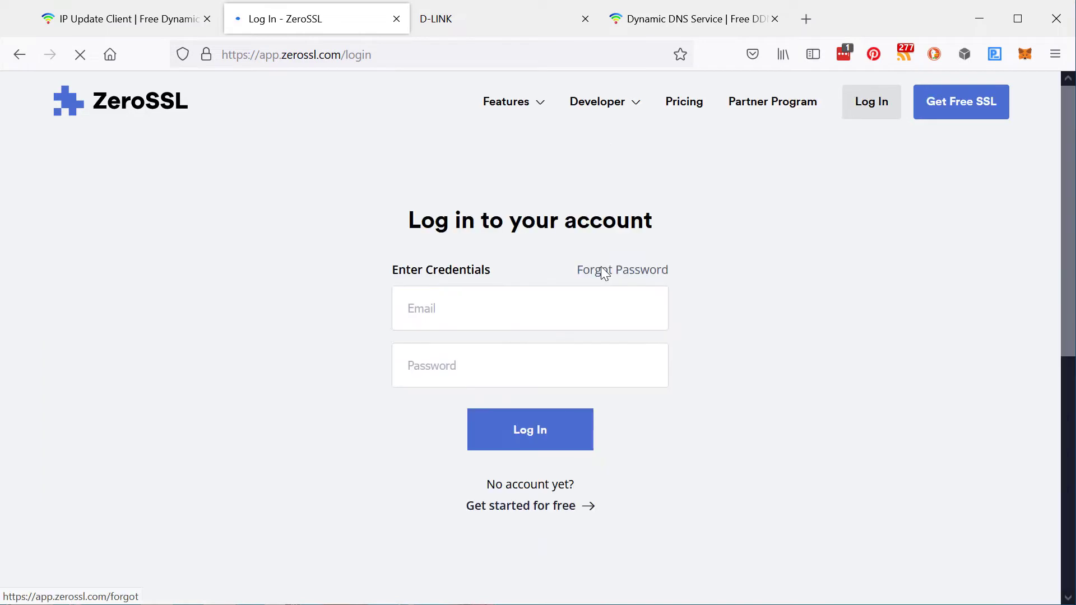
click(530, 429)
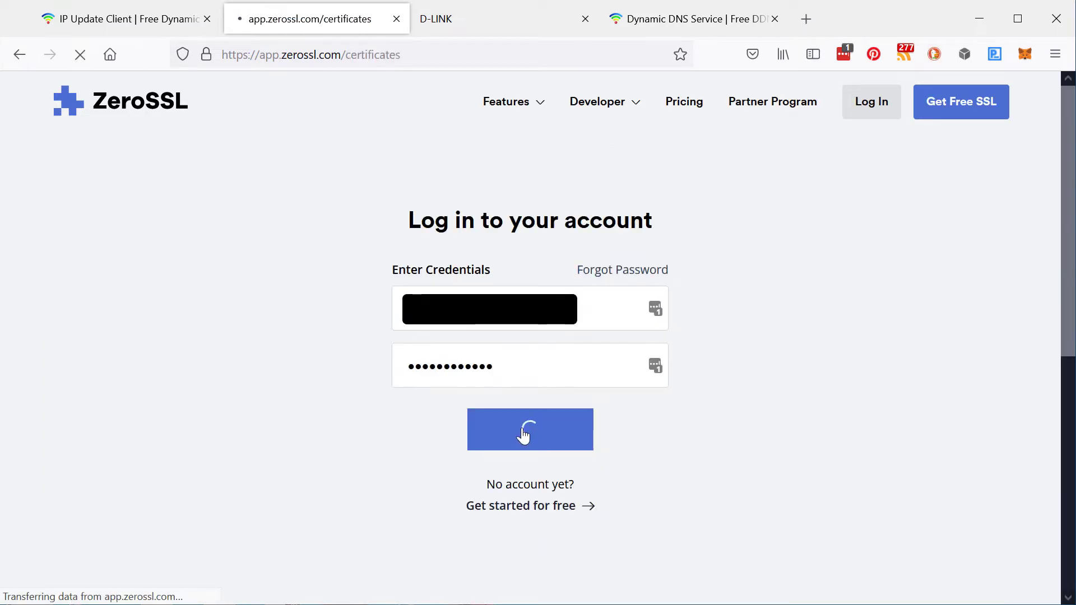
click(530, 430)
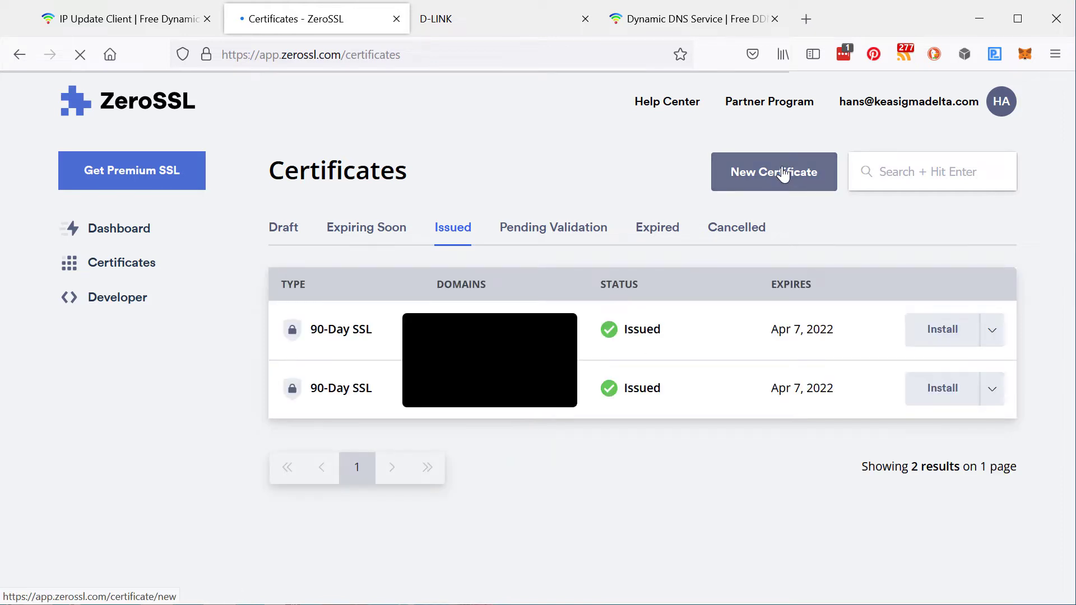
click(774, 172)
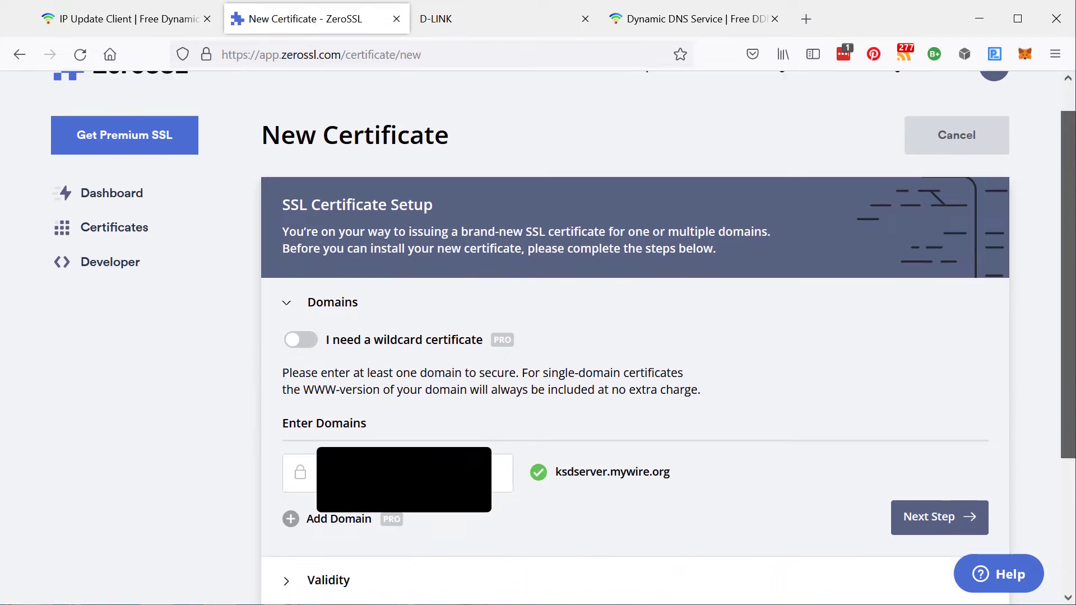
scroll(down, 3)
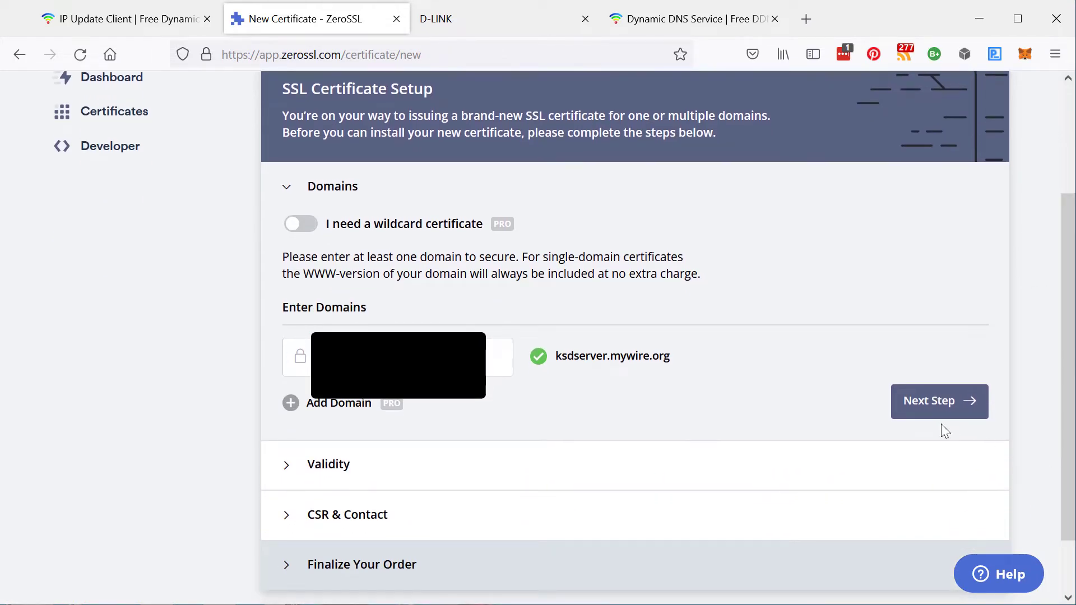
click(939, 402)
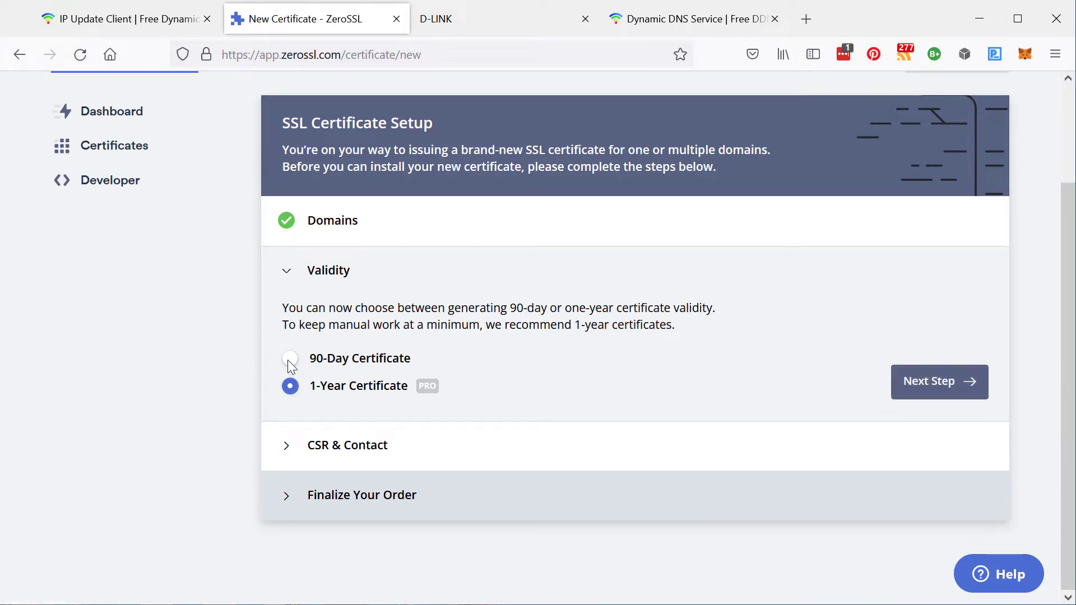
- Choose 90-day validity and disable auto-generated CSR in favour of an existing one
click(290, 359)
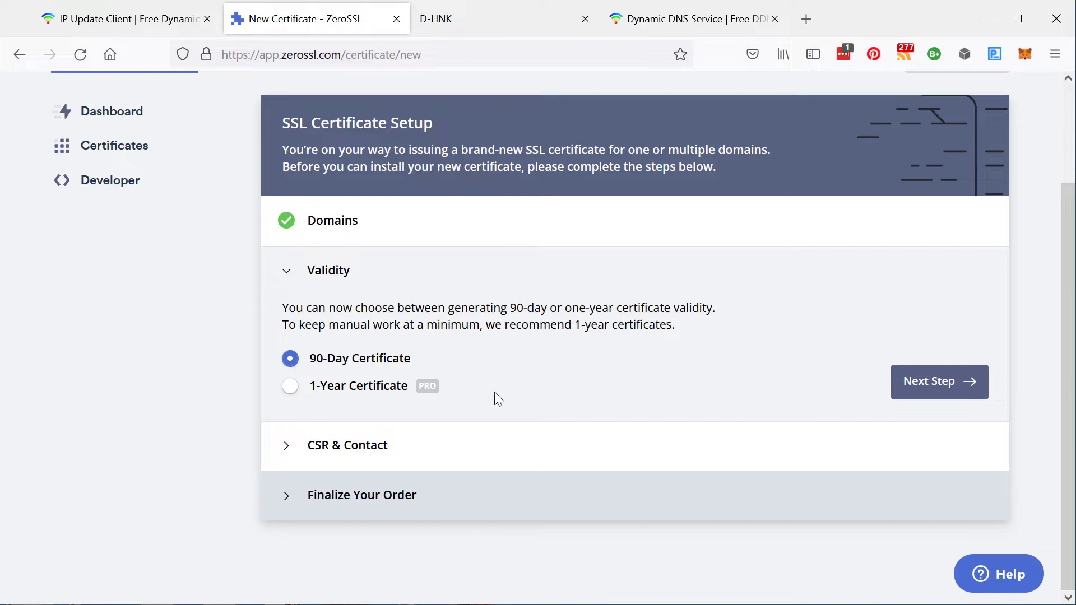
click(938, 381)
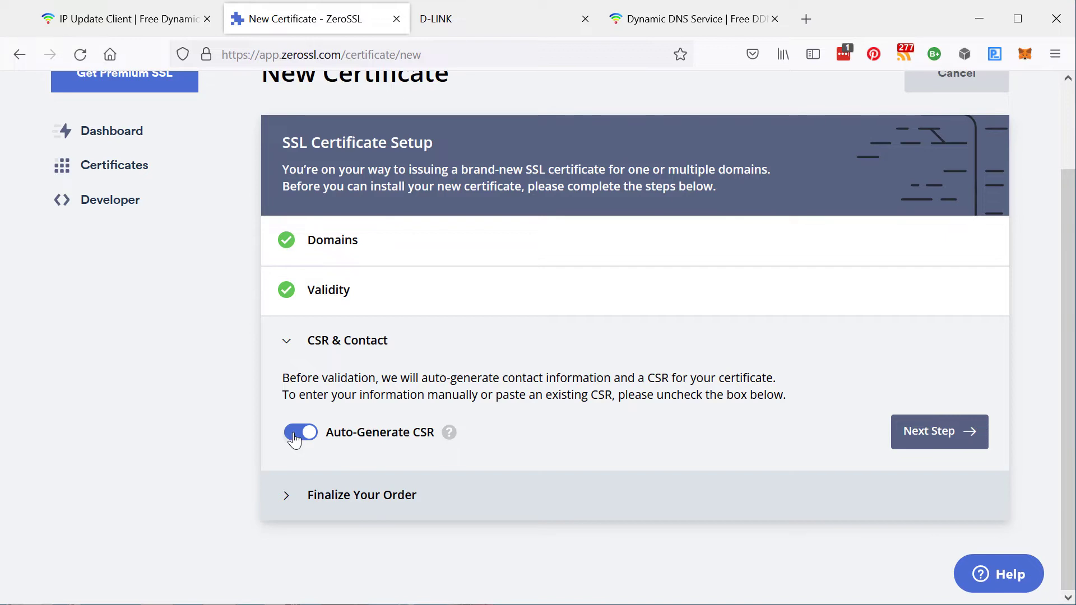
click(300, 432)
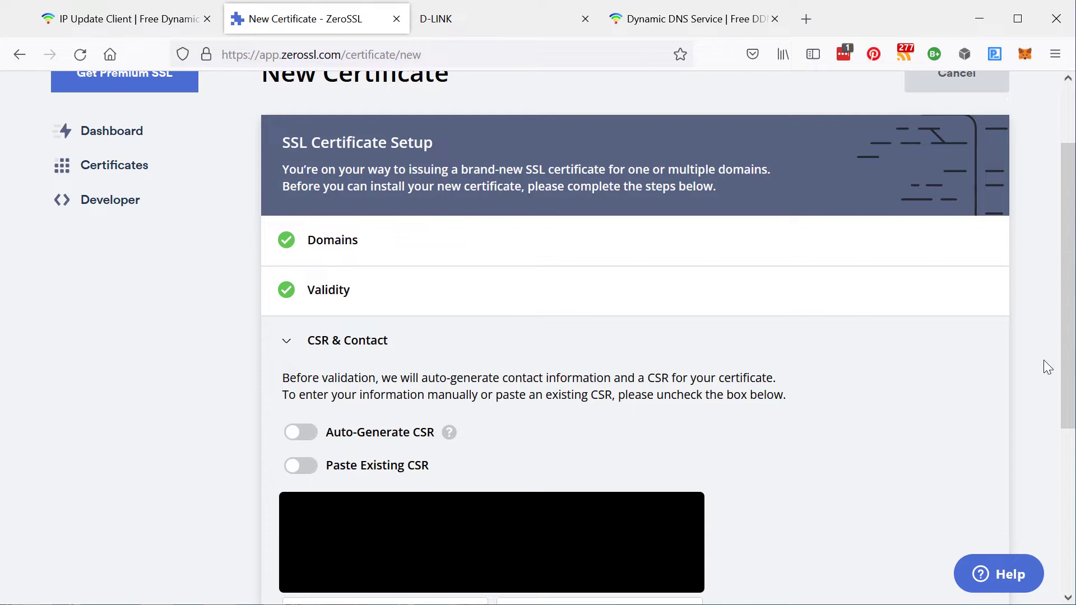
scroll(down, 3)
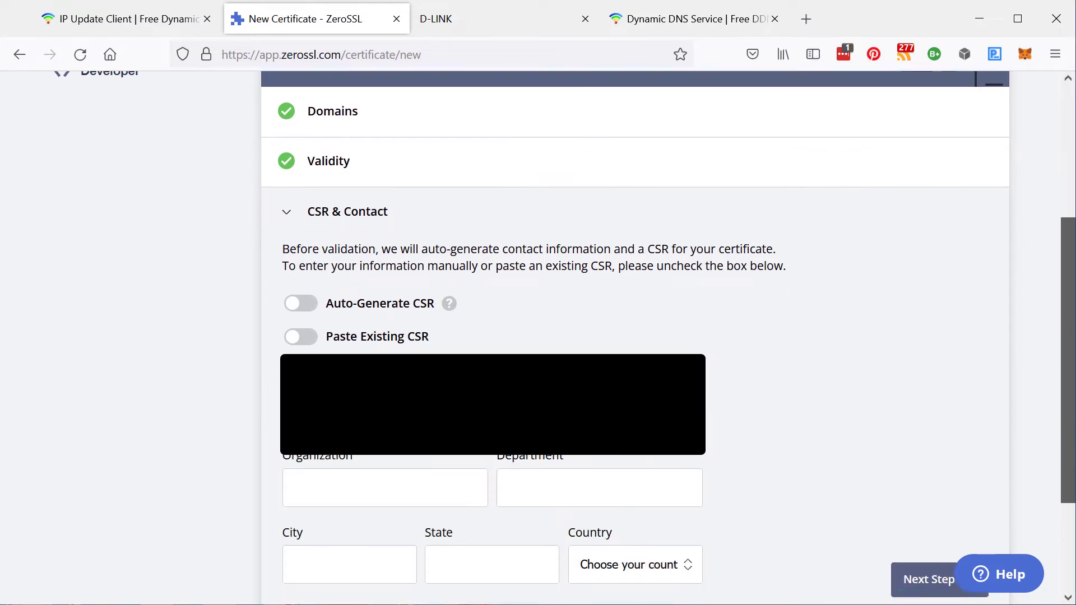
scroll(down, 3)
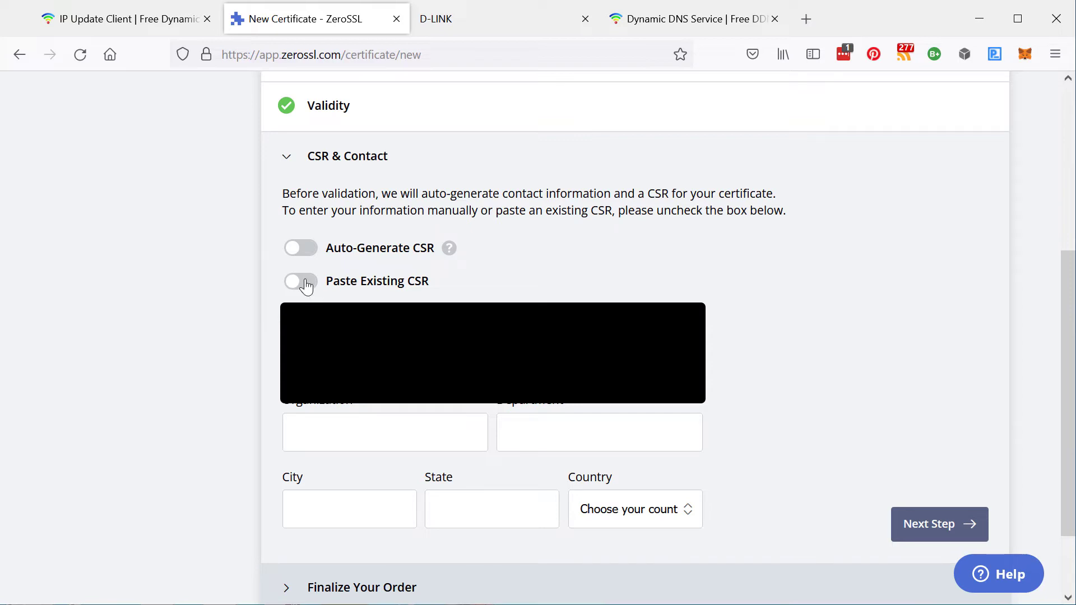
click(301, 284)
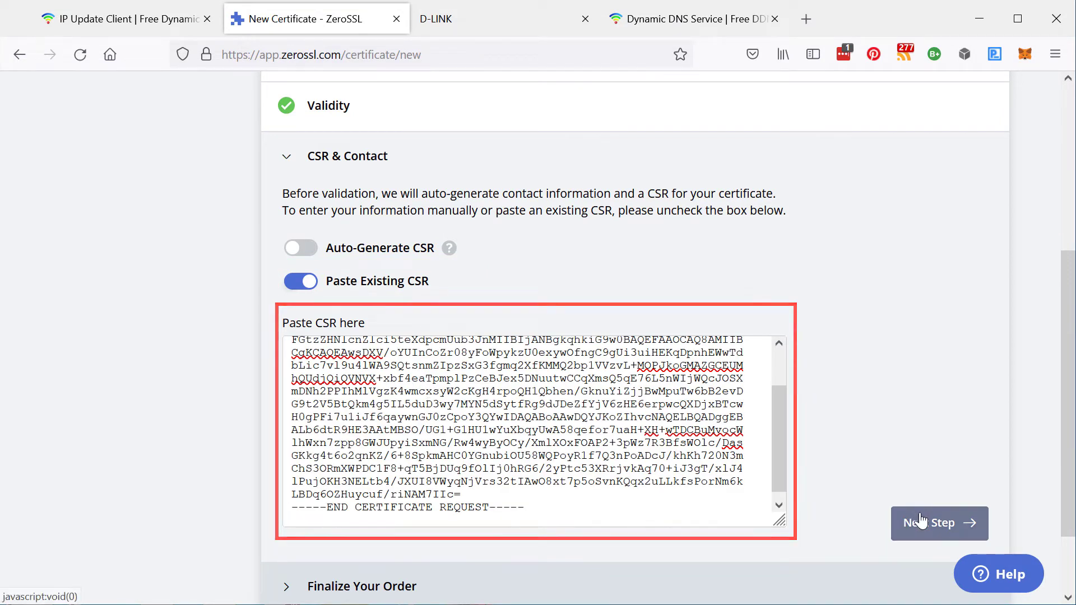
- Submit the pasted FTP server CSR and create the certificate on the free plan
click(938, 524)
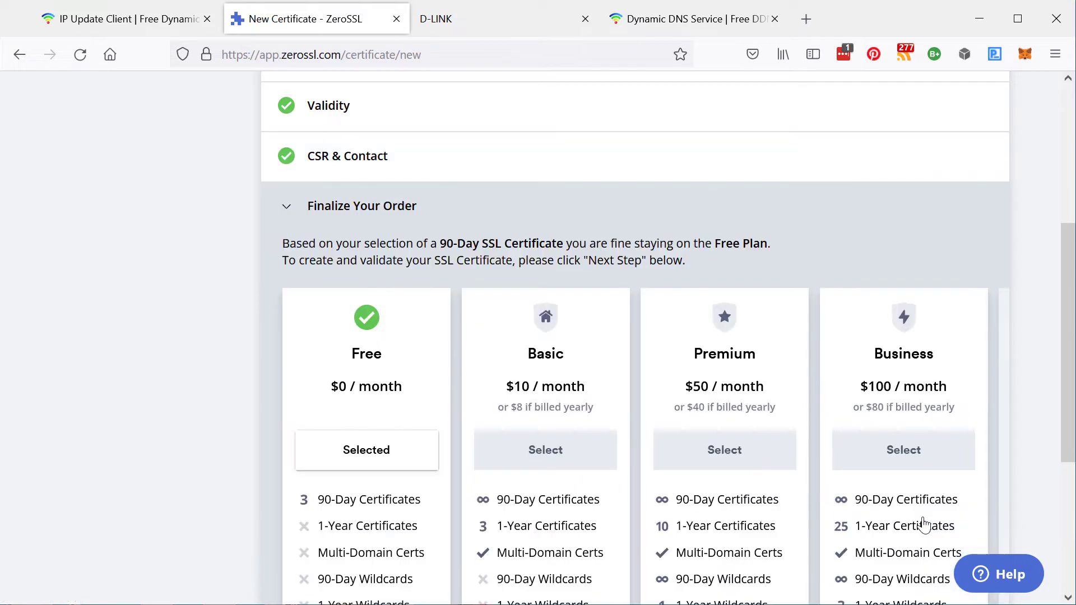
mouse_move(900, 424)
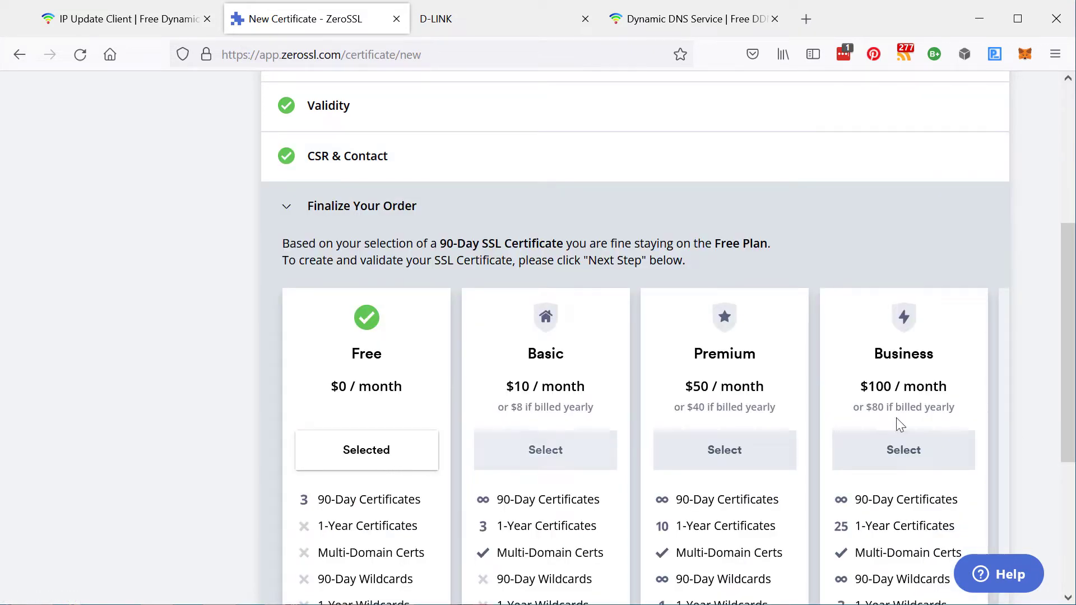
scroll(down, 3)
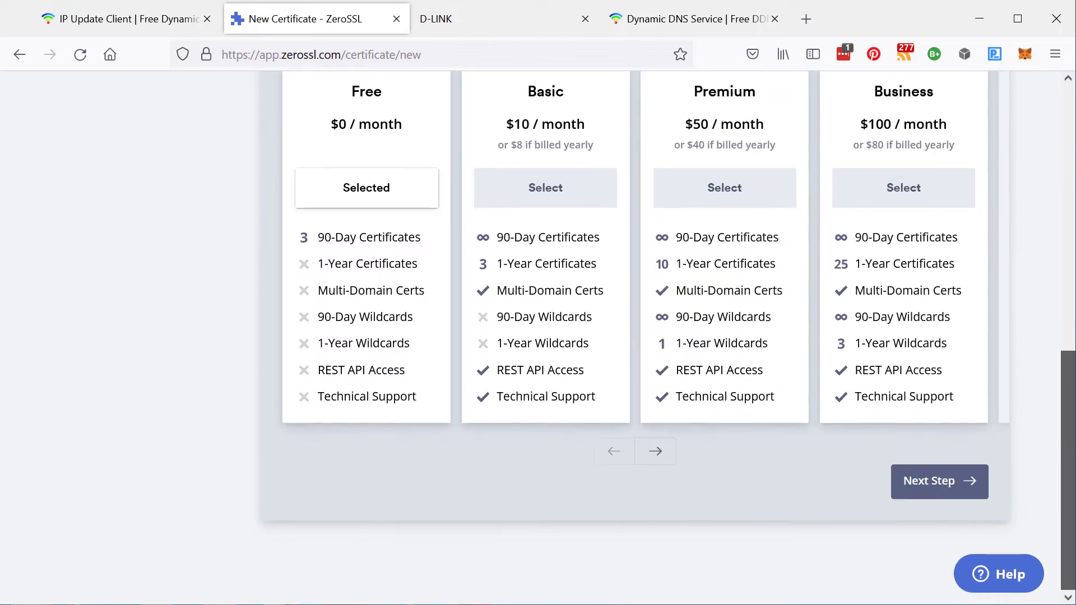
click(938, 480)
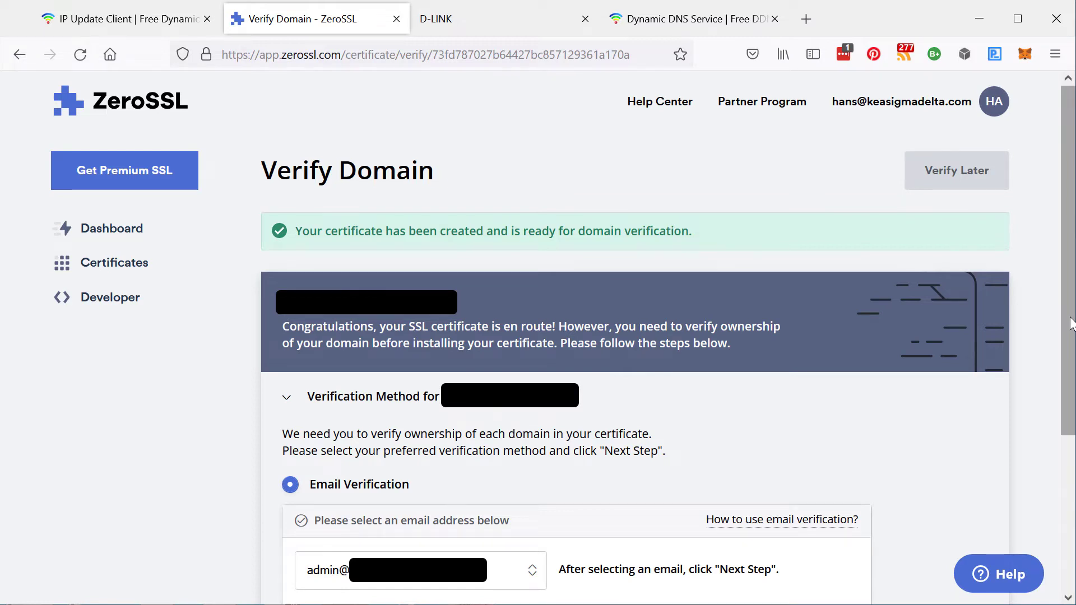
- Select DNS (CNAME) verification and reveal the required Name, Point To and TTL values
scroll(down, 3)
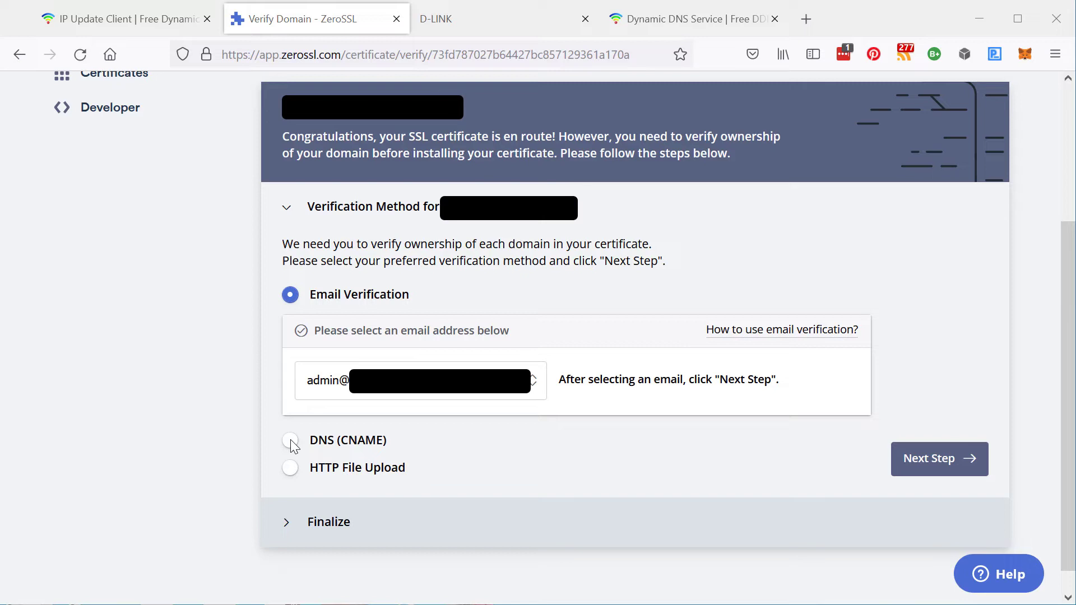
click(289, 439)
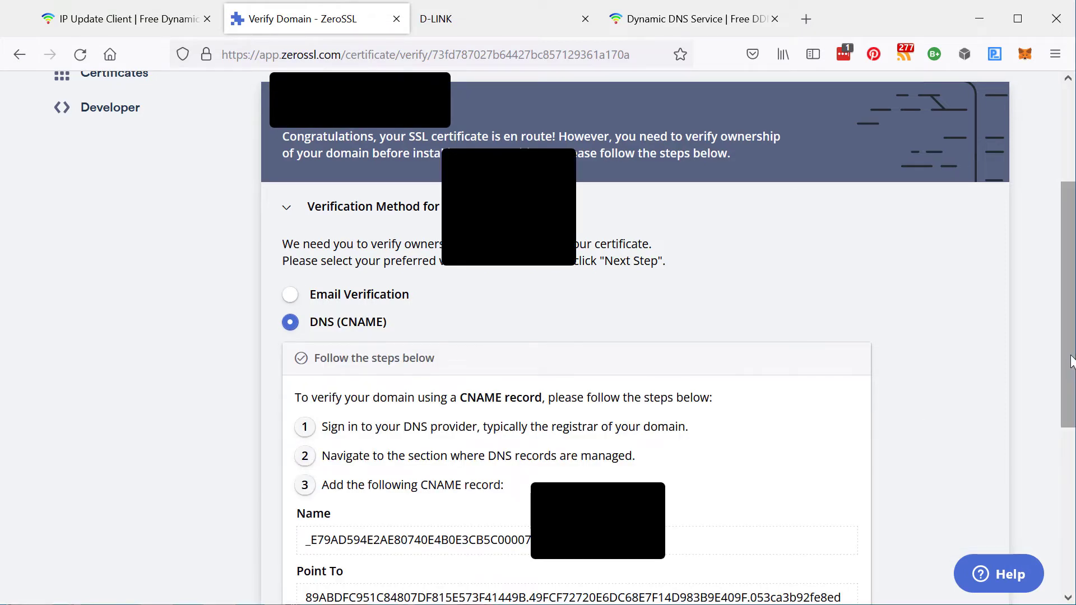
scroll(down, 3)
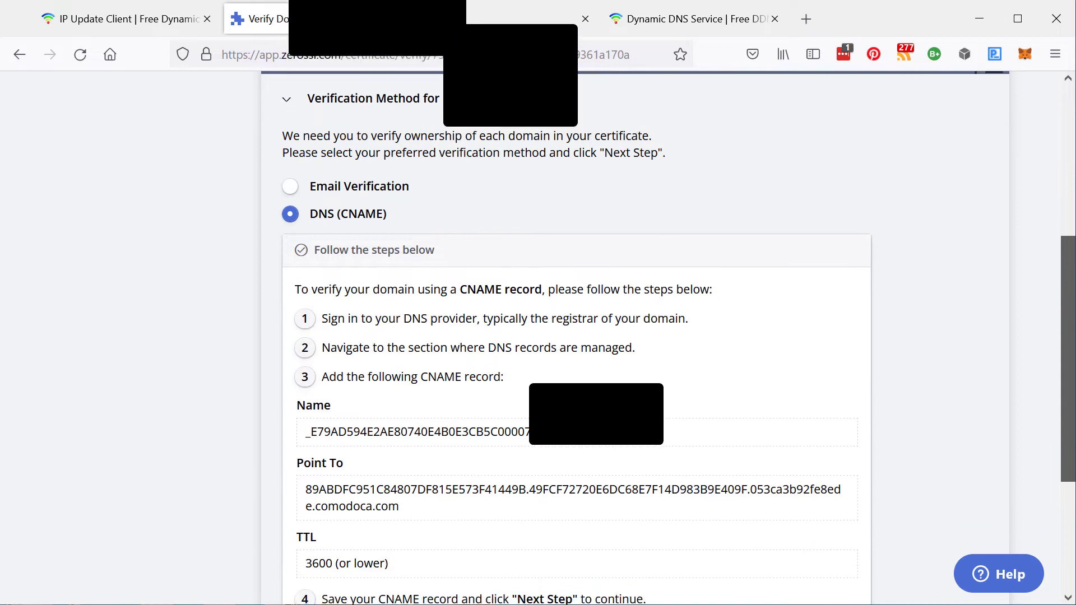
scroll(down, 3)
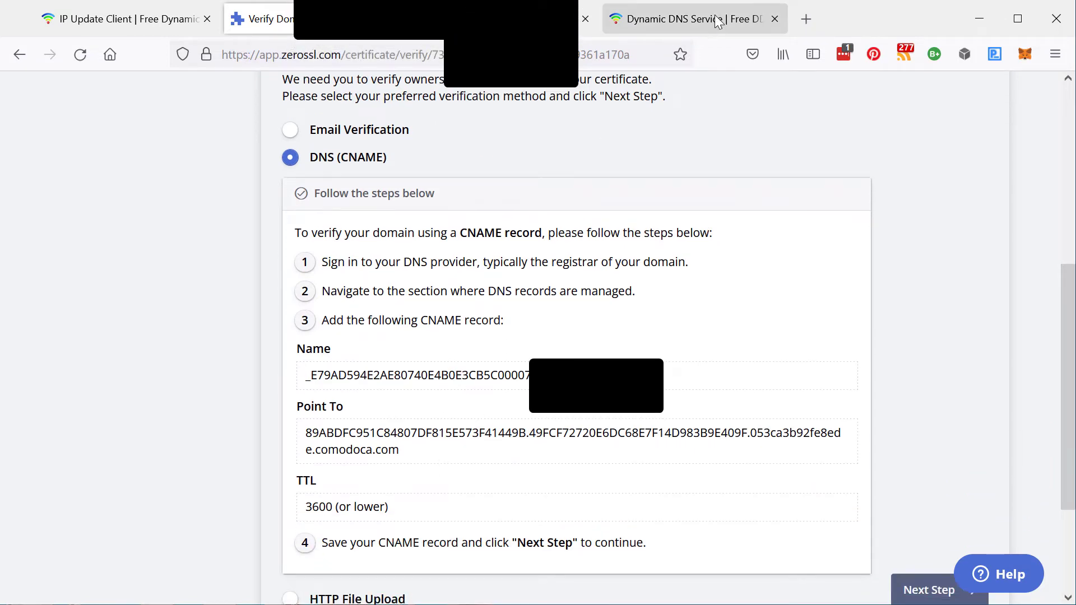
- In Dynu's DNS records, enter node name _E79AD594E2AE80740E4B0E3CB5C00007 copied from ZeroSSL
click(693, 19)
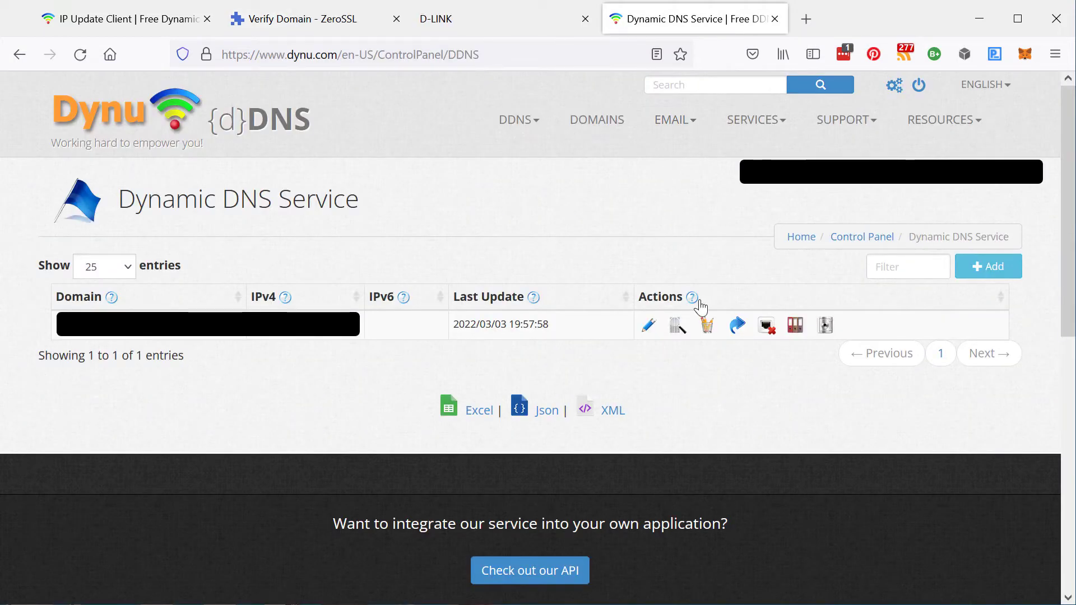
click(705, 324)
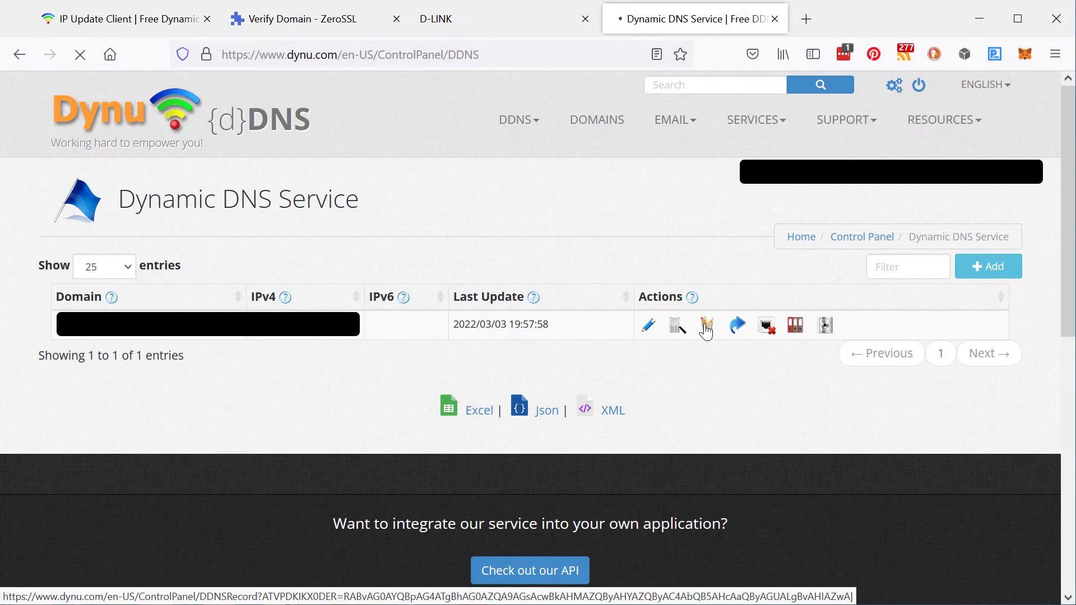
click(707, 325)
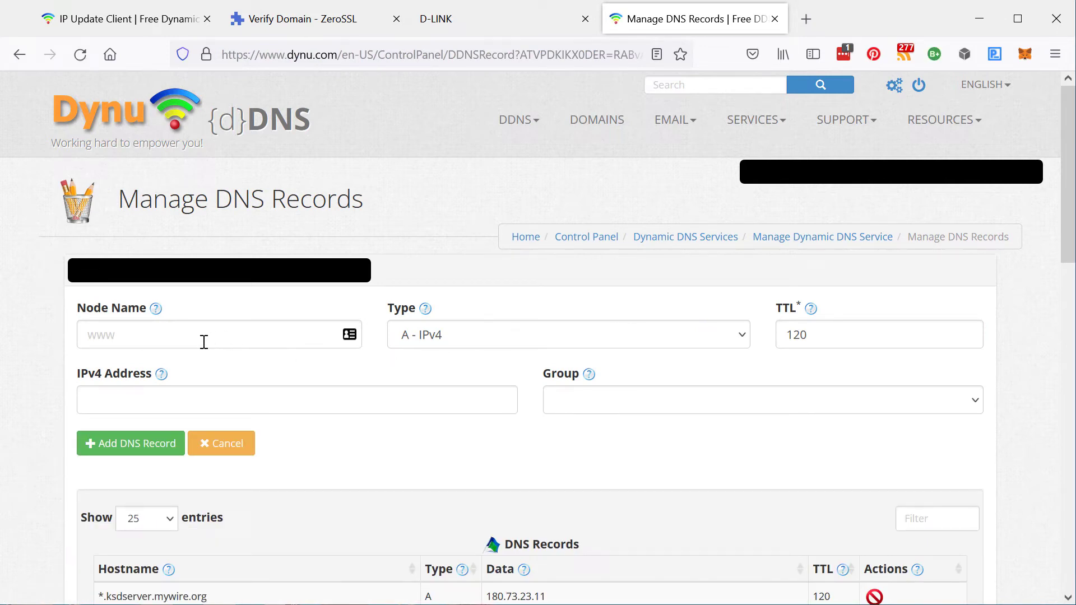
mouse_move(610, 299)
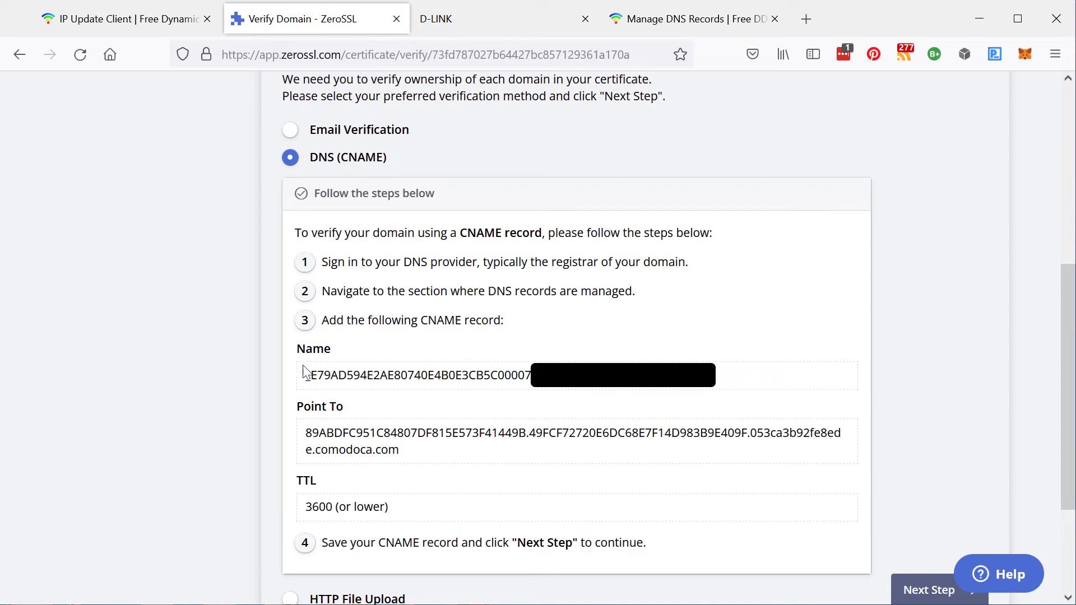
drag(307, 374, 489, 374)
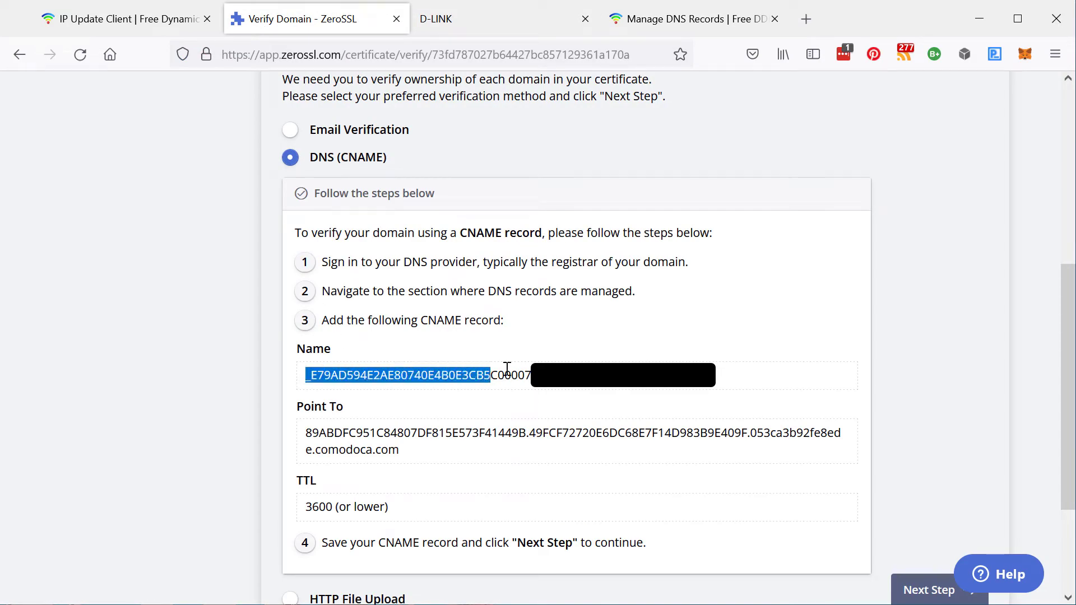
drag(489, 375, 532, 374)
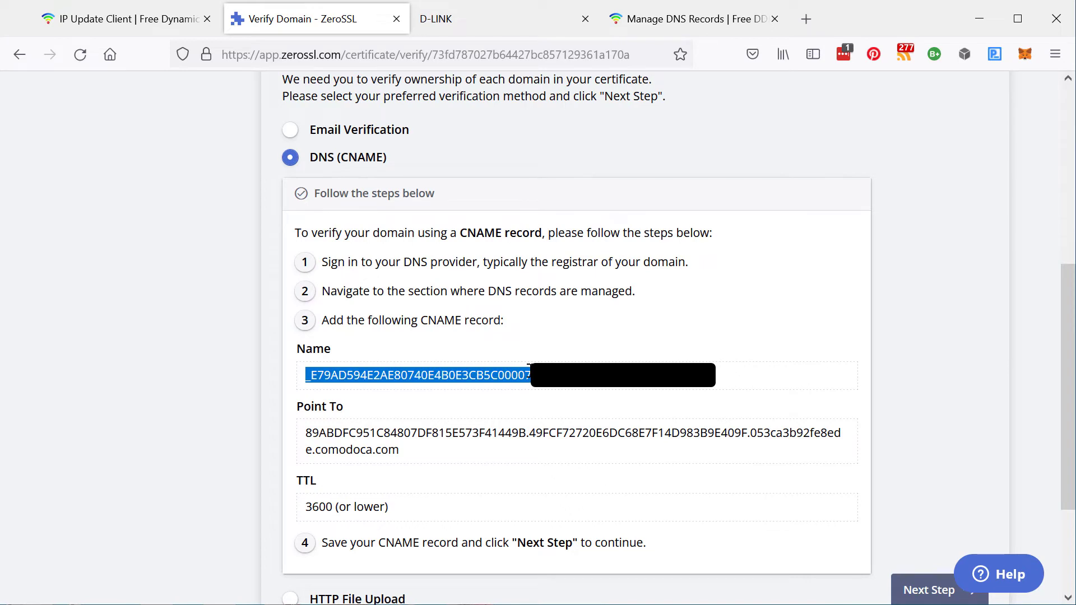
click(692, 19)
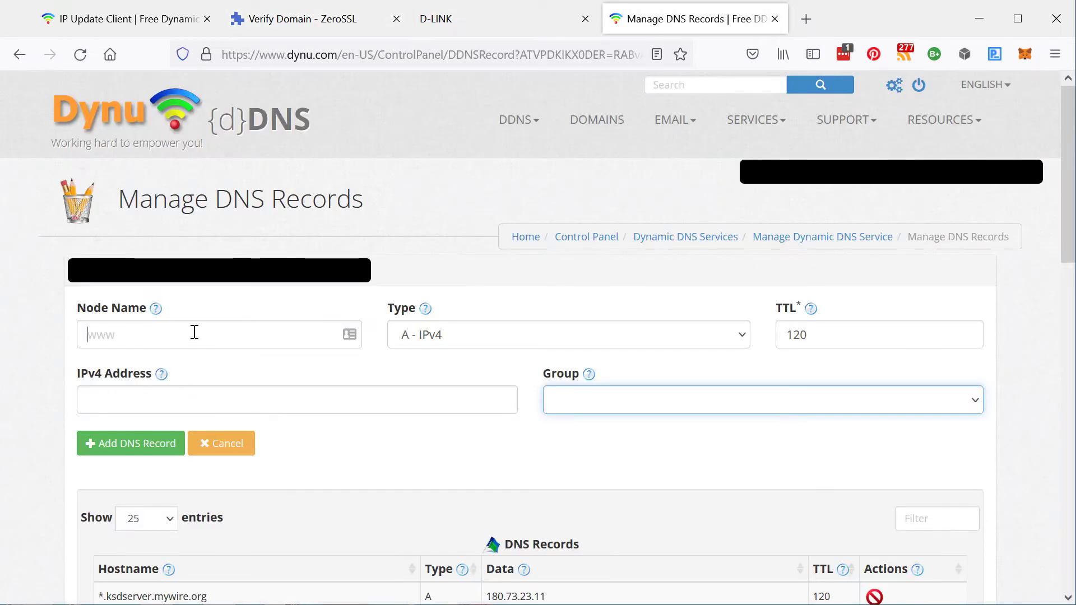
text(_E79AD594E2AE80740E4B0E3CB5C00007)
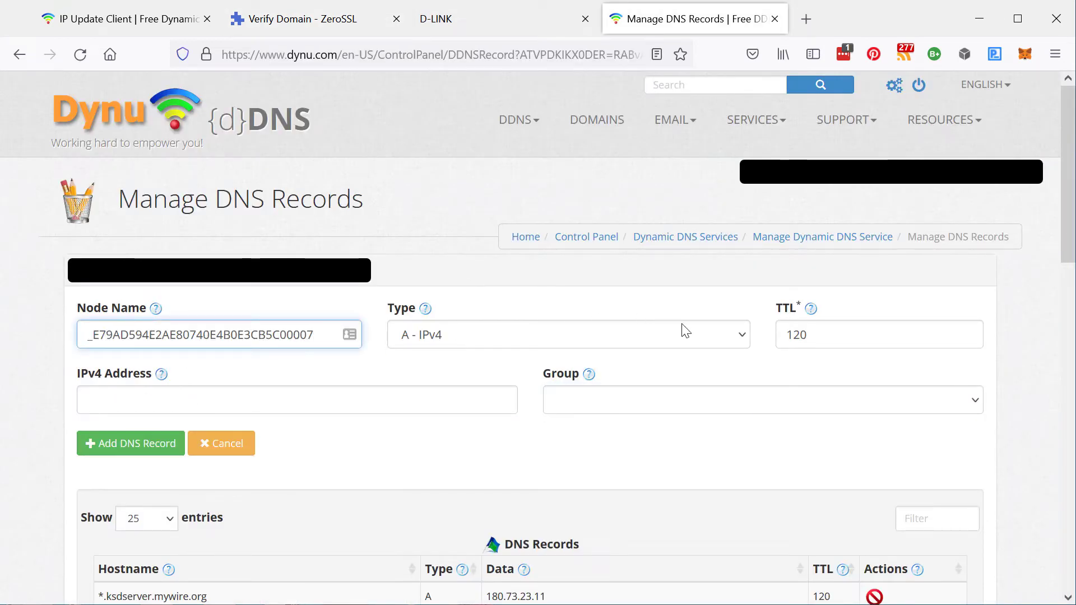
- Set type CNAME pointing to B.49FCF72720E6DC68E7F14D983B9E409F.053ca3b92fe8ede.comodoca.com and add the record
click(567, 335)
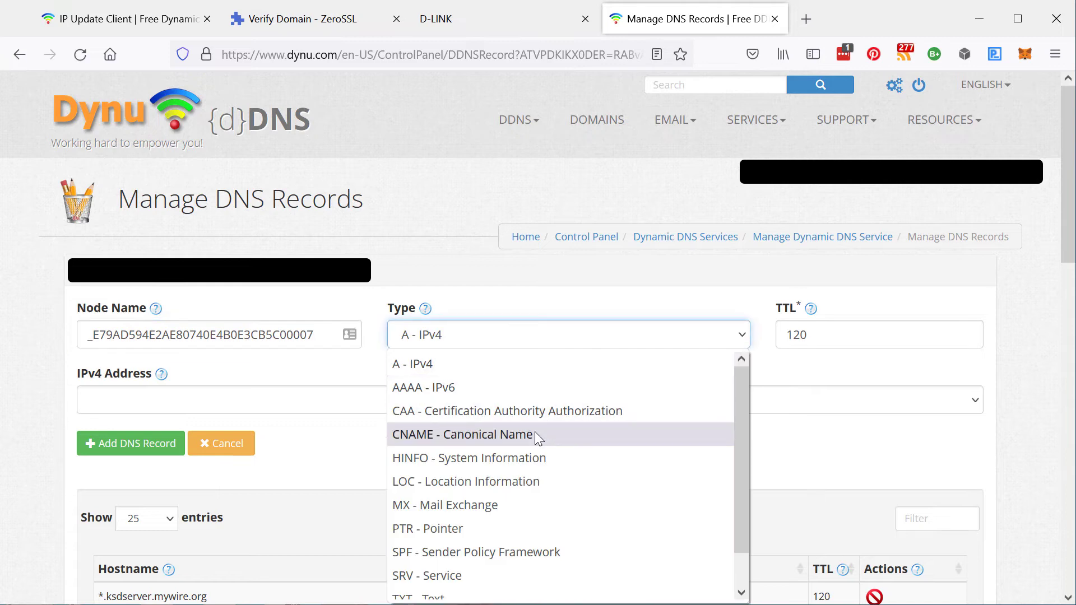
click(463, 435)
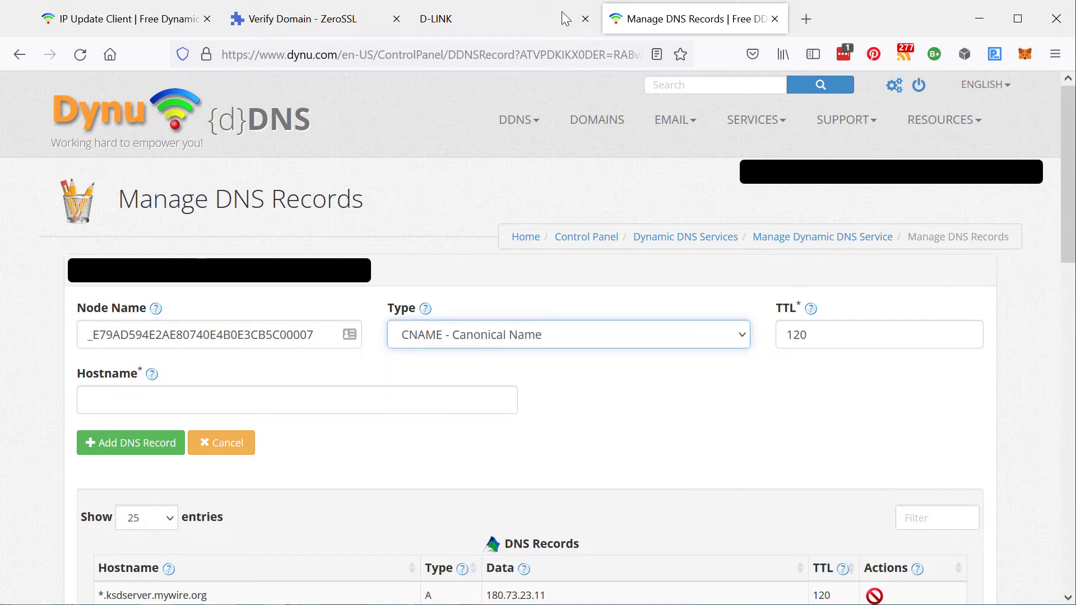
click(301, 19)
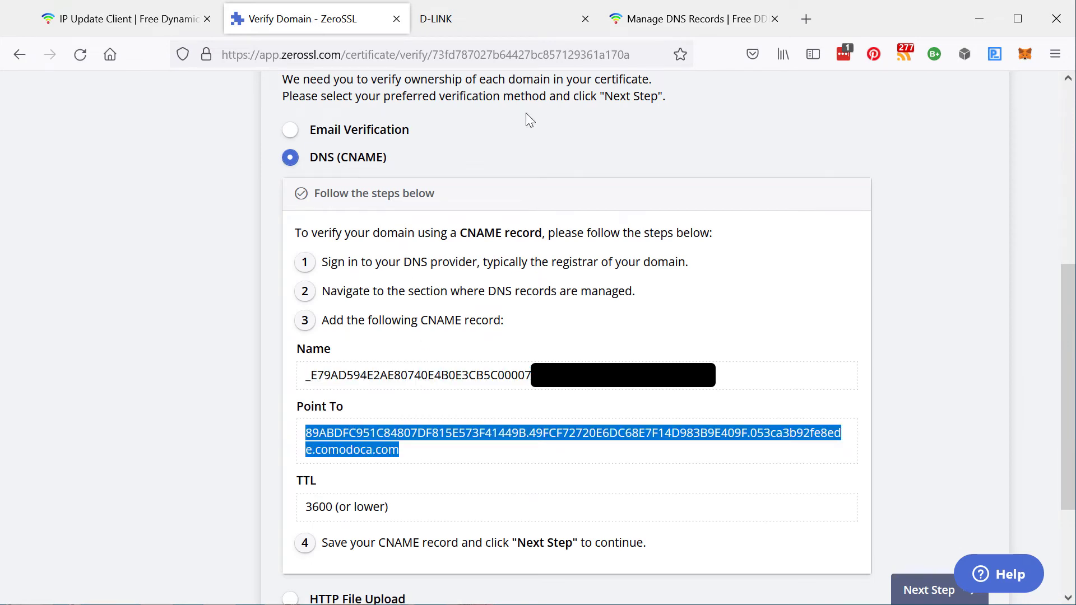
click(692, 20)
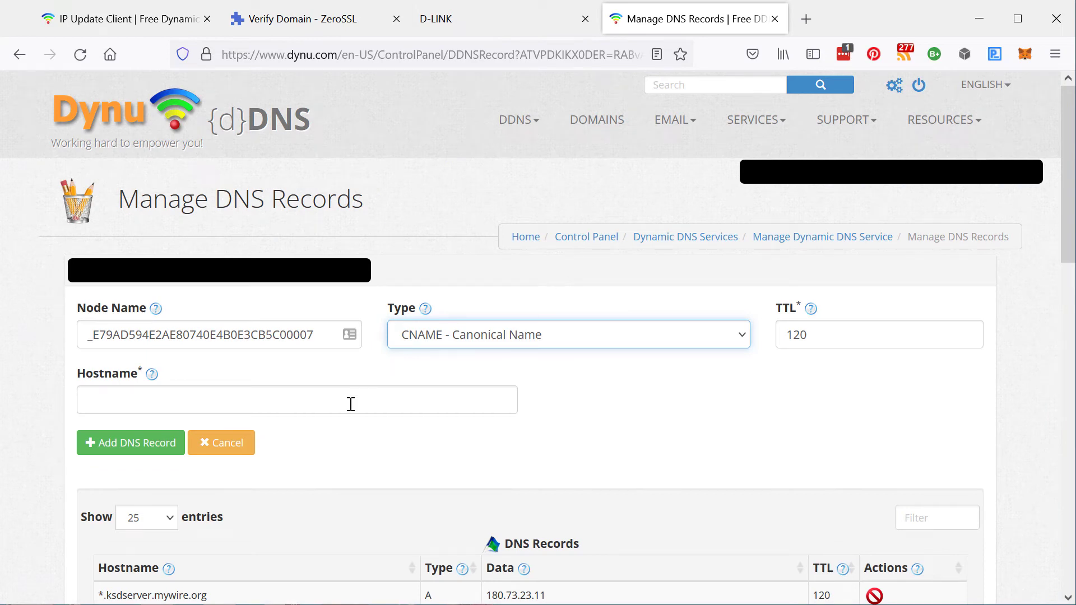
text(B.49FCF72720E6DC68E7F14D983B9E409F.053ca3b92fe8ede.comodoca.com)
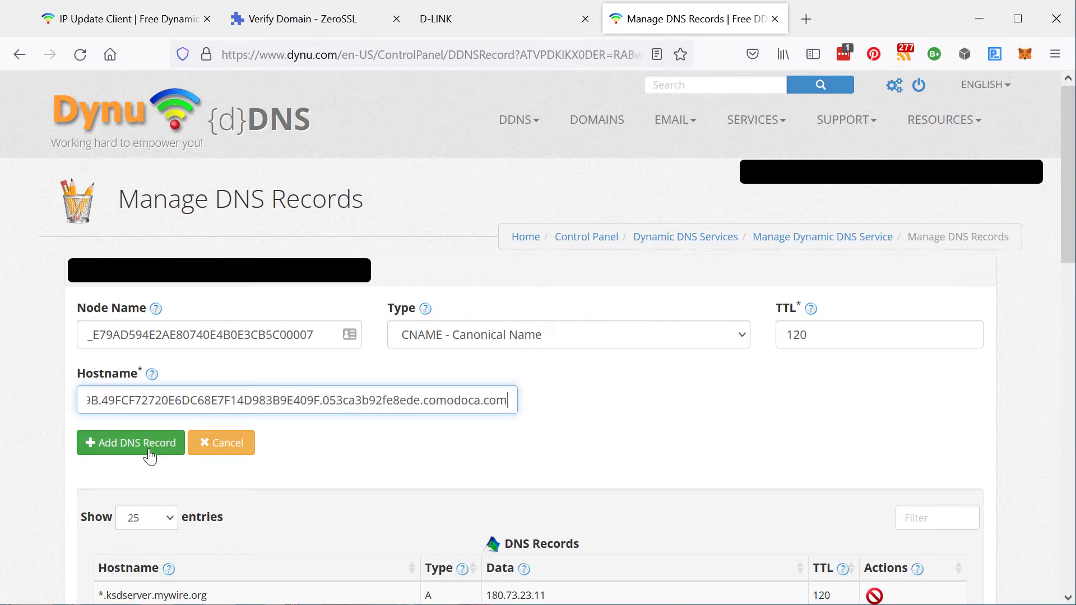
click(130, 443)
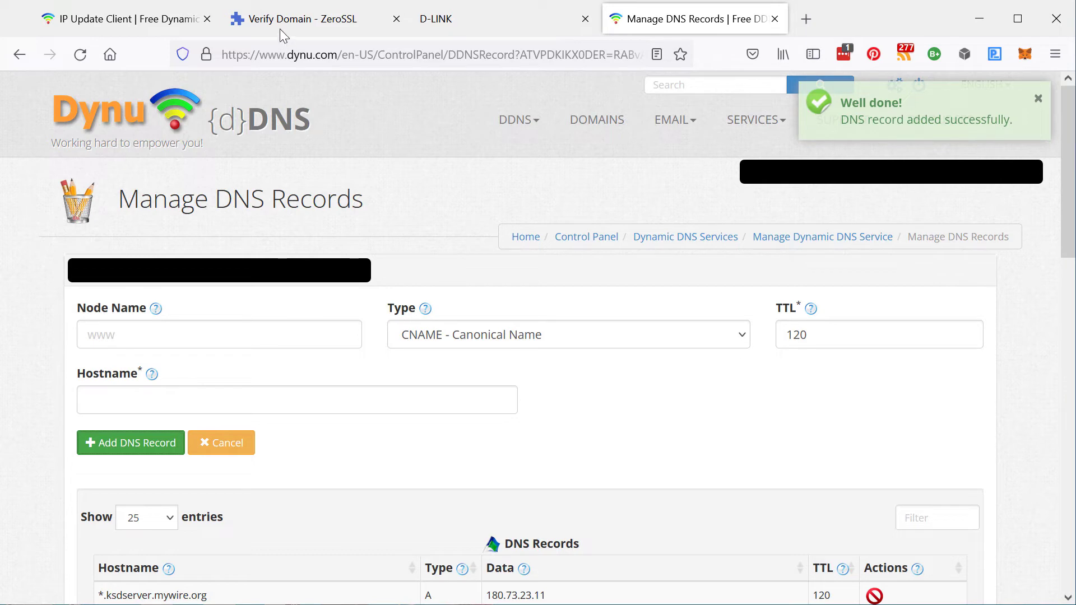
click(294, 19)
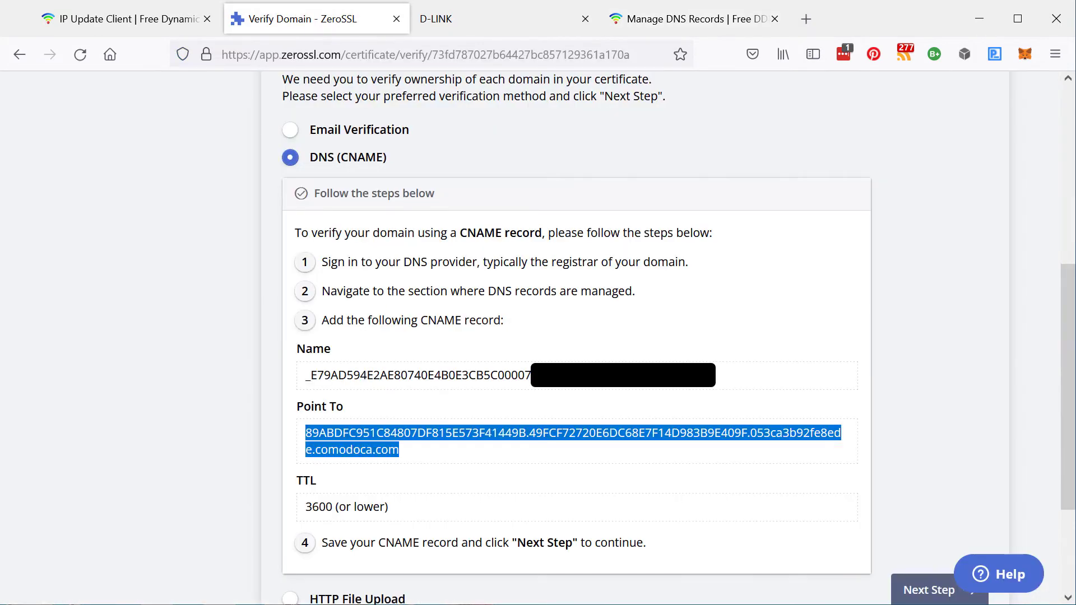
- Run ZeroSSL's domain verification so the certificate is issued for installation
click(929, 589)
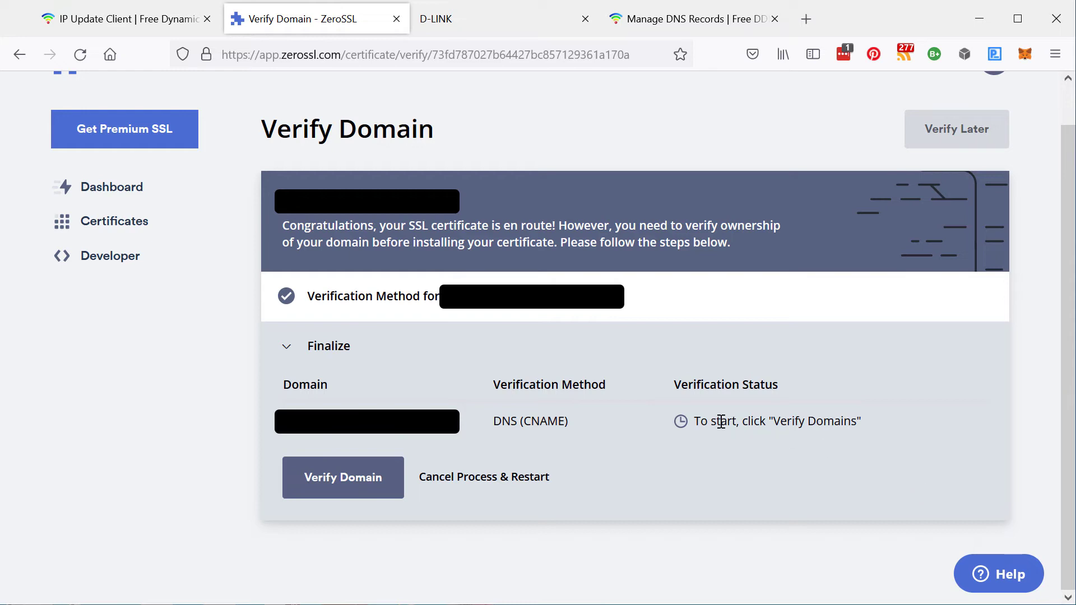
click(343, 477)
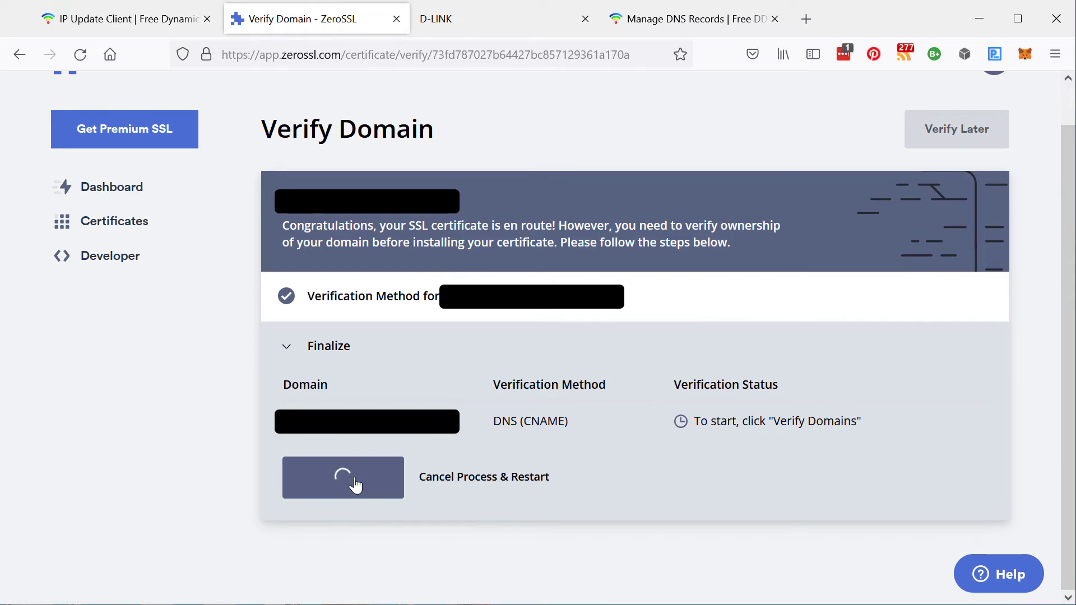
click(343, 478)
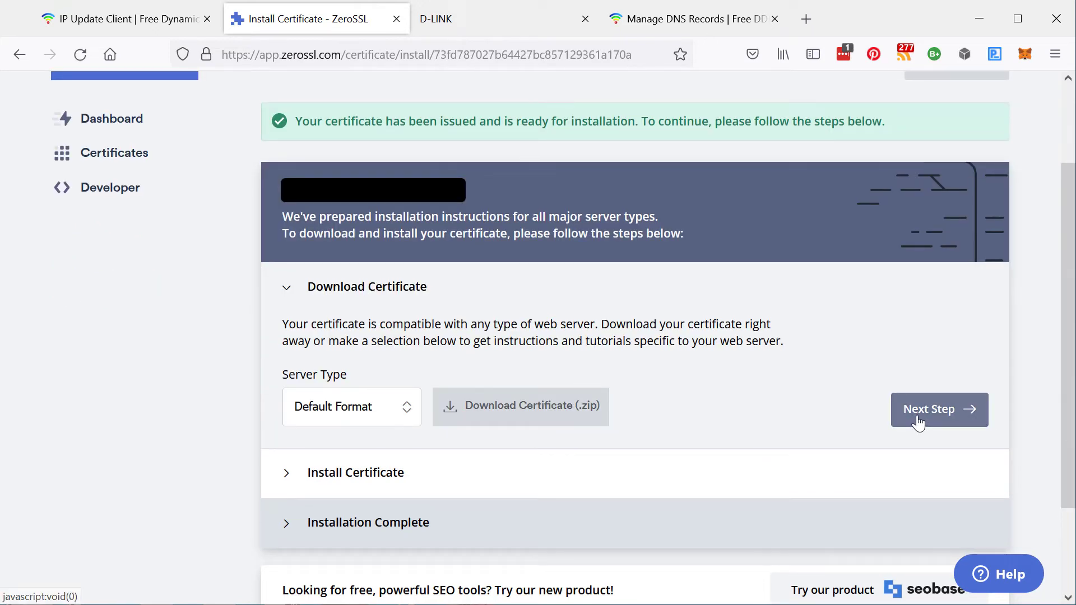
mouse_move(556, 227)
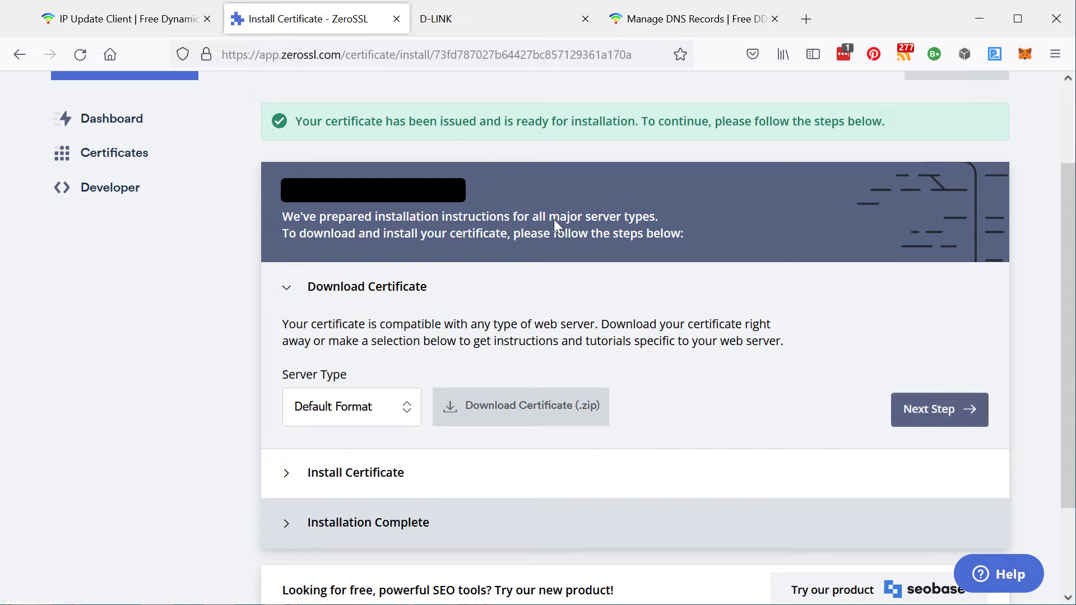
mouse_move(589, 265)
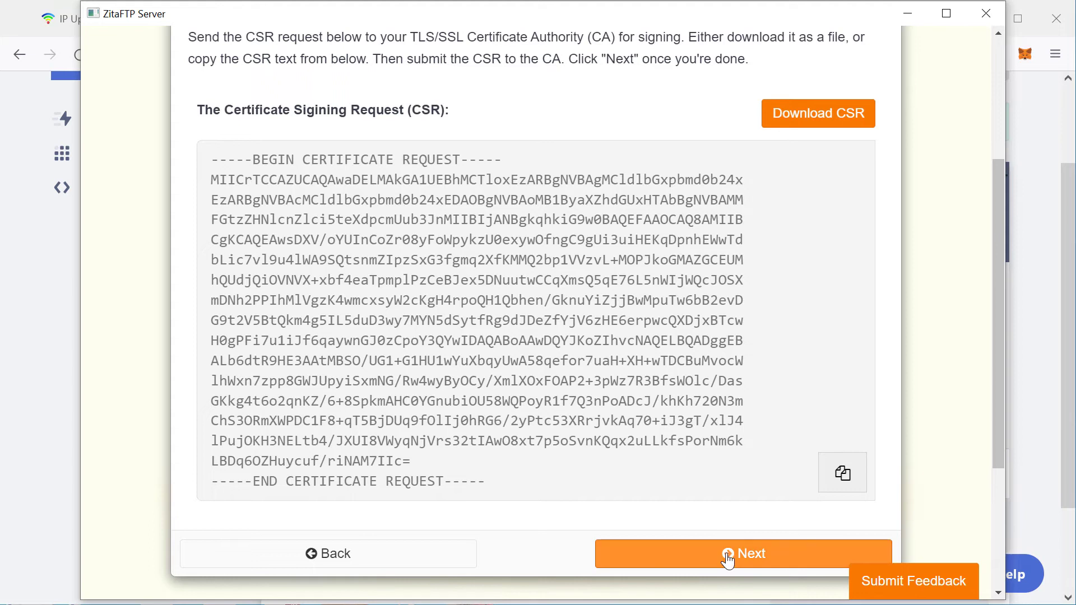
- Upload certificate.crt and ca_bundle.crt and install them in ZitaFTP Server
click(742, 554)
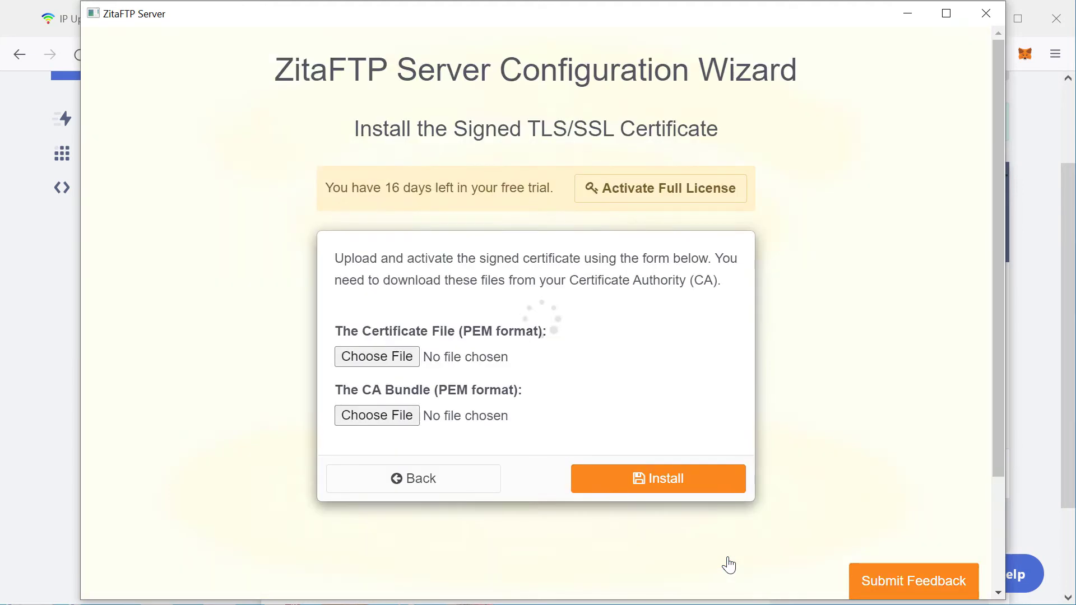
click(377, 356)
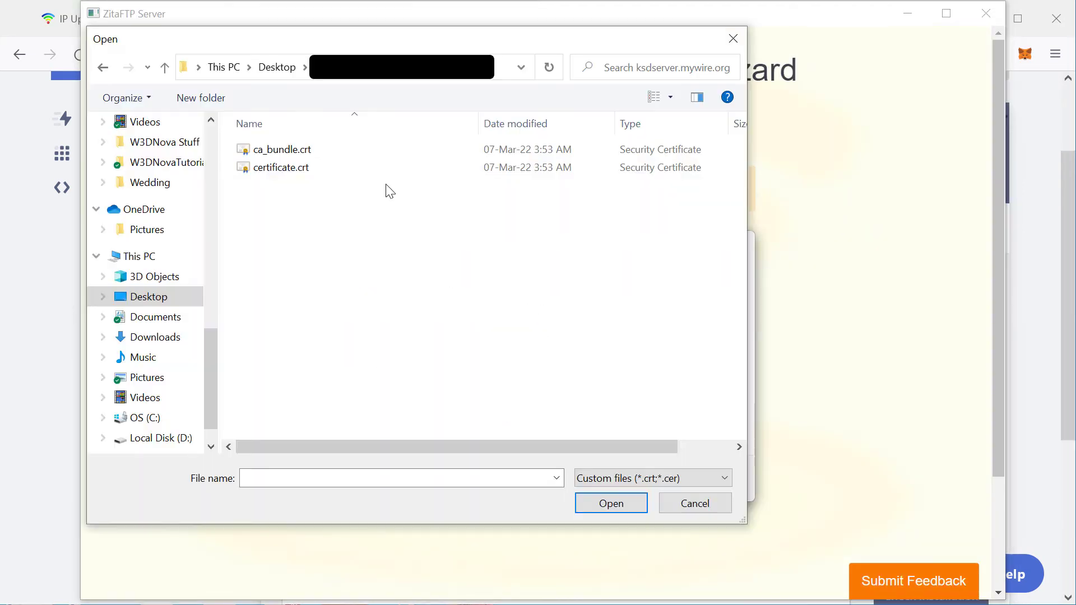
click(695, 503)
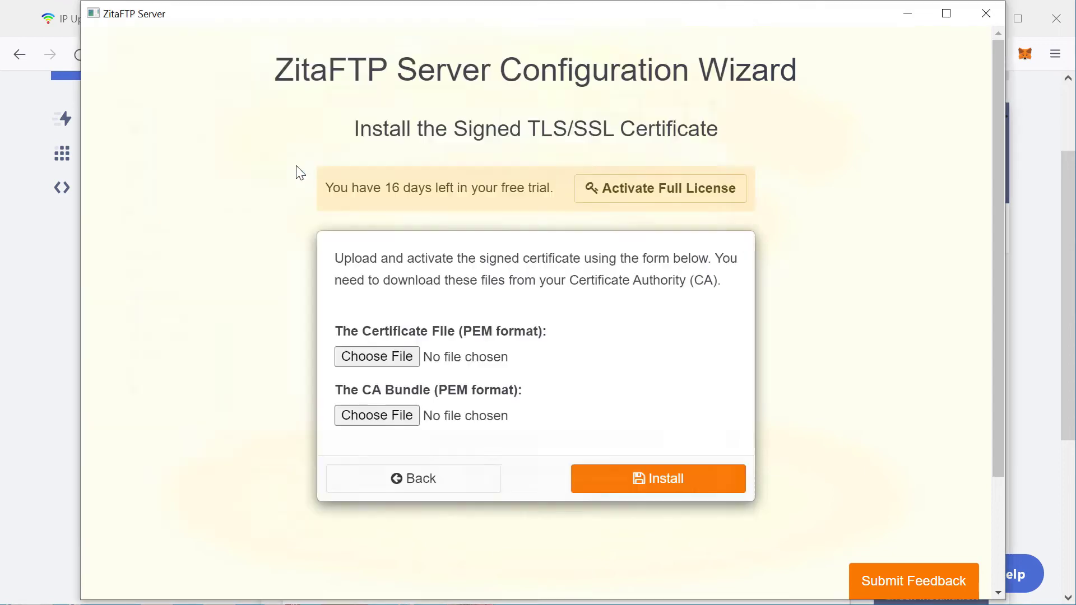
click(376, 356)
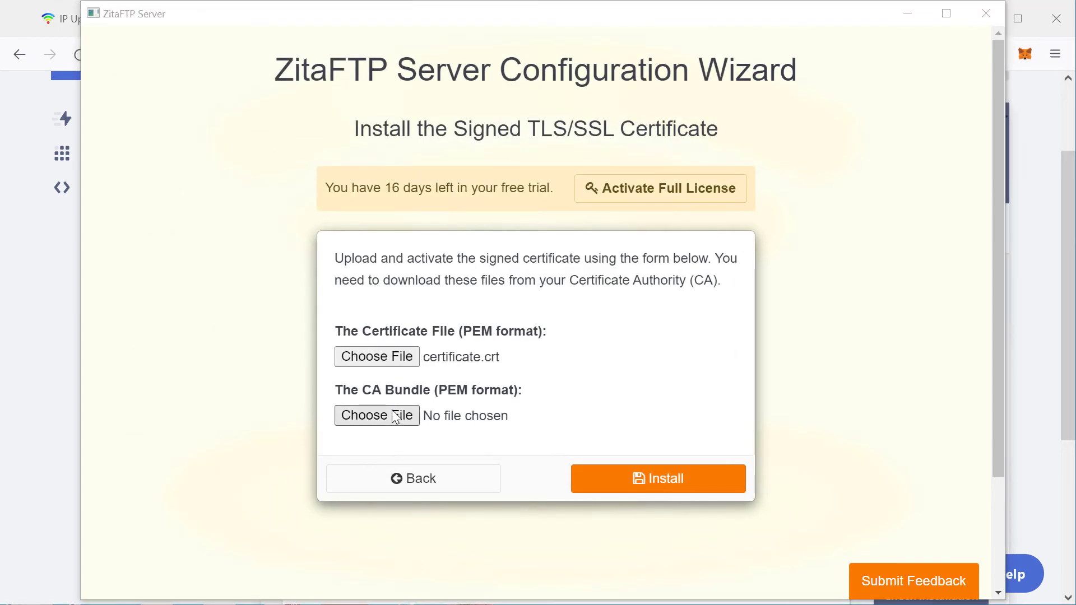
click(377, 415)
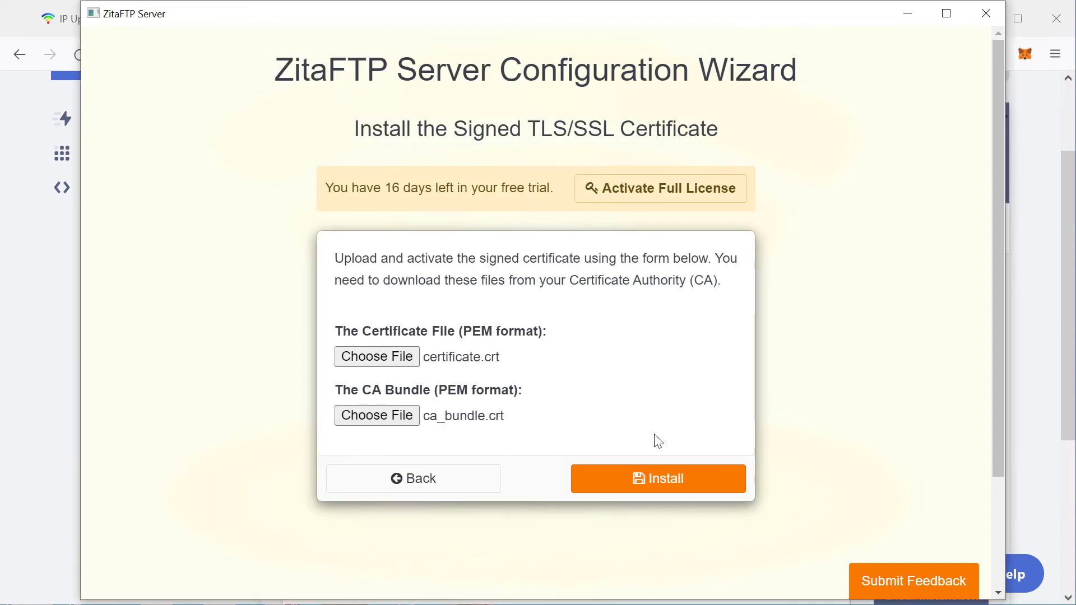
click(658, 478)
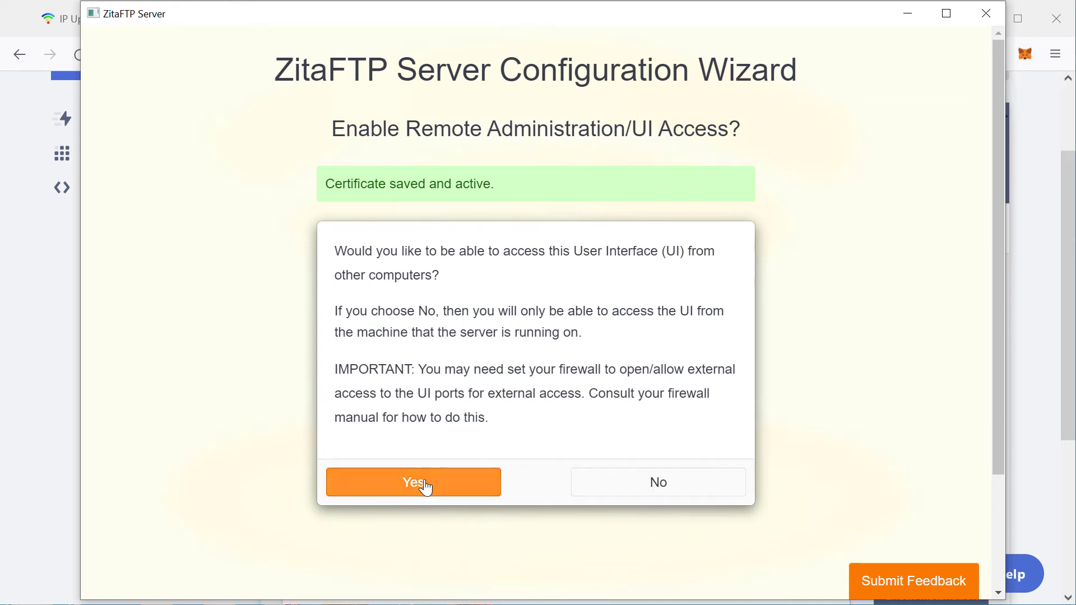
- Allow remote UI access, keep the users, and serve C:\ftp\ftproot as a directory
click(412, 482)
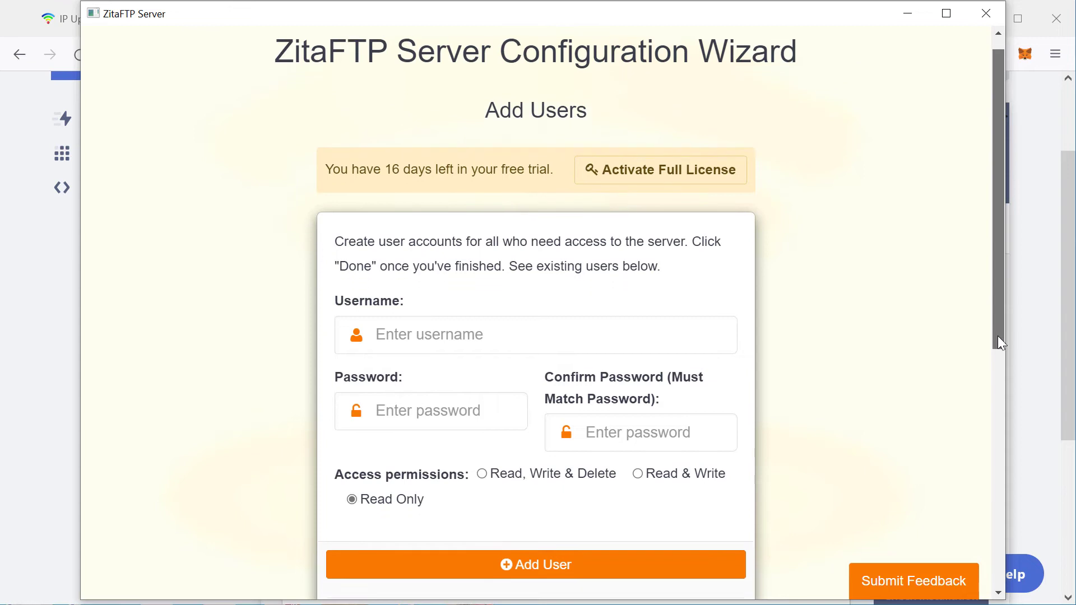
scroll(down, 3)
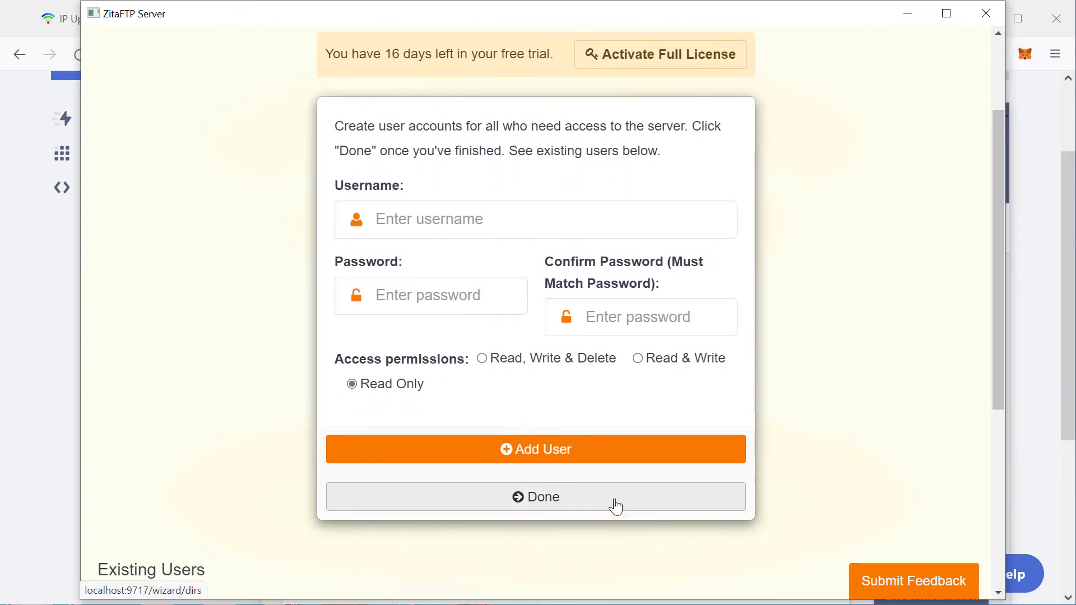
click(536, 497)
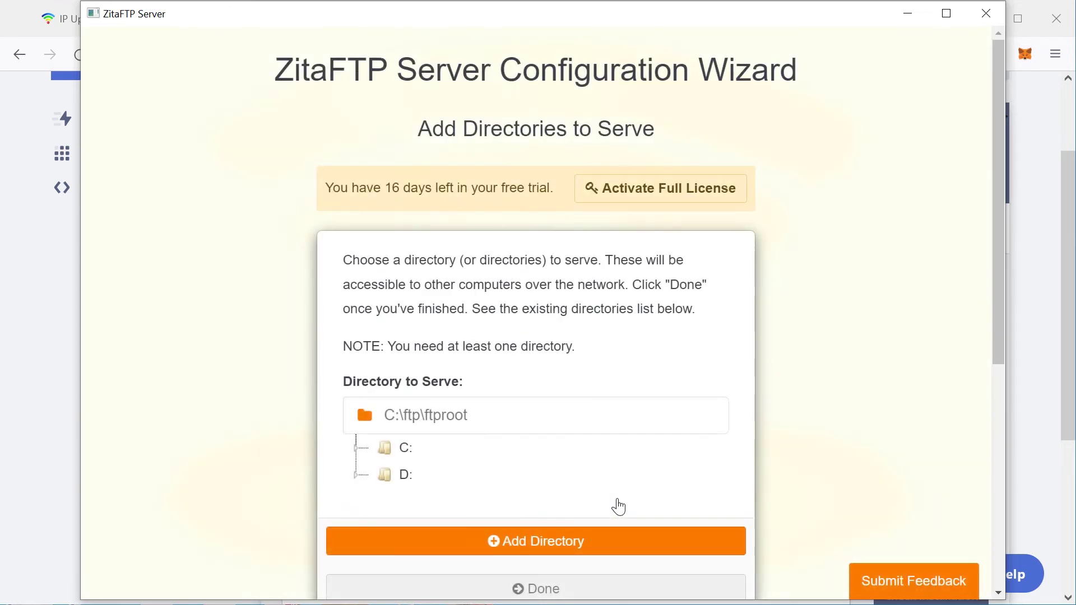
click(536, 541)
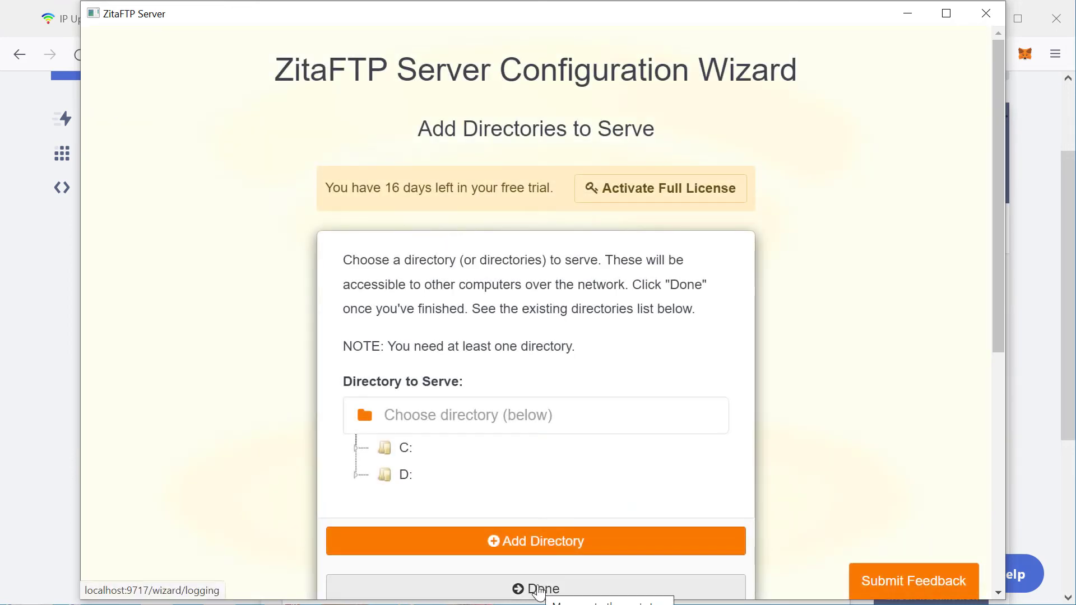
click(536, 589)
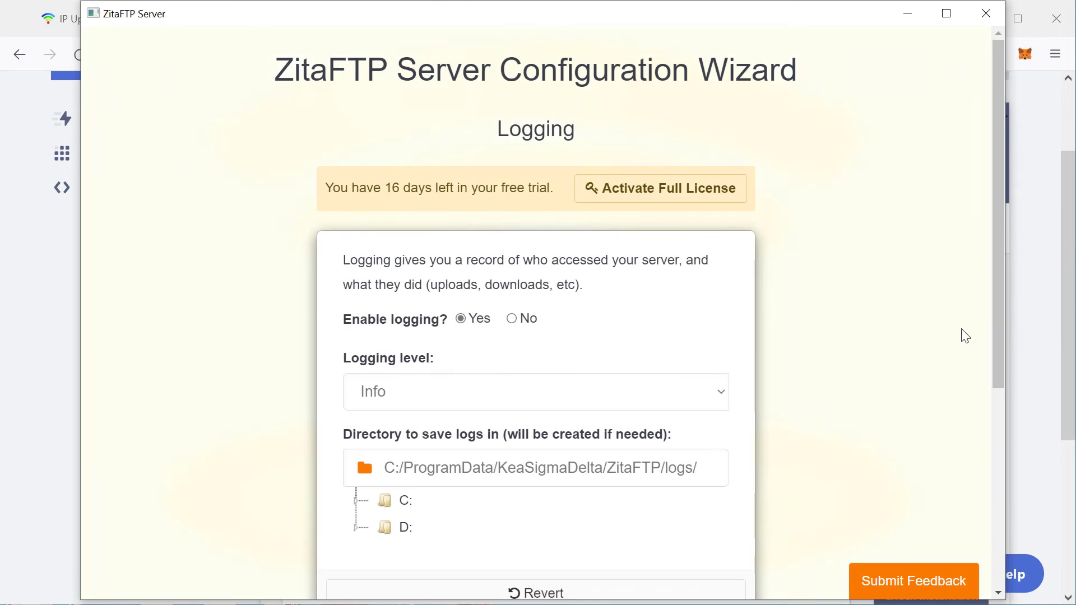
- Save Info-level logging and standard UI server ports 80 and 443
scroll(down, 3)
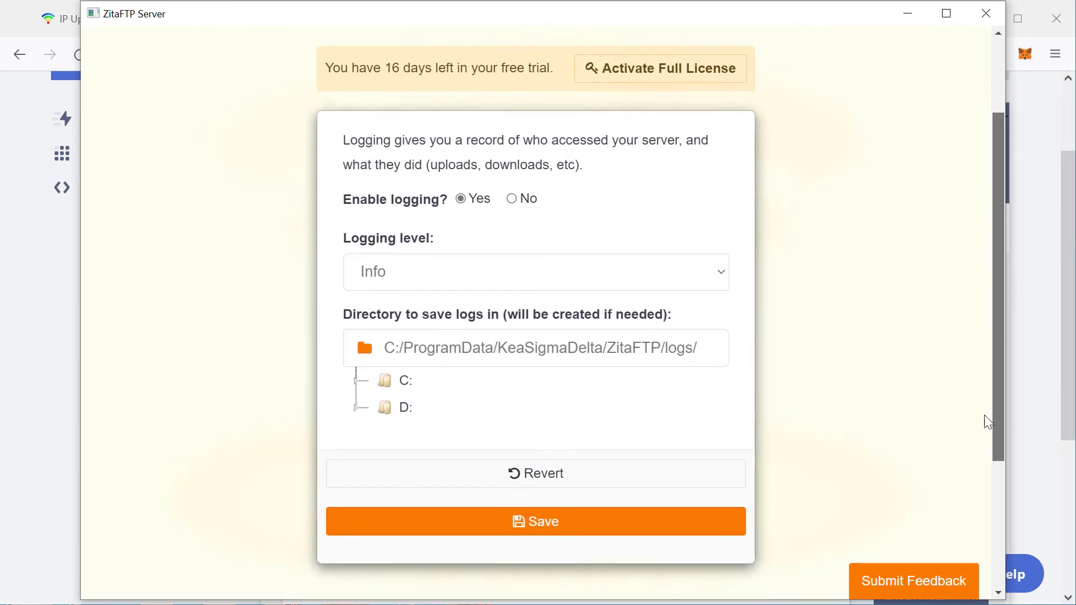
click(534, 521)
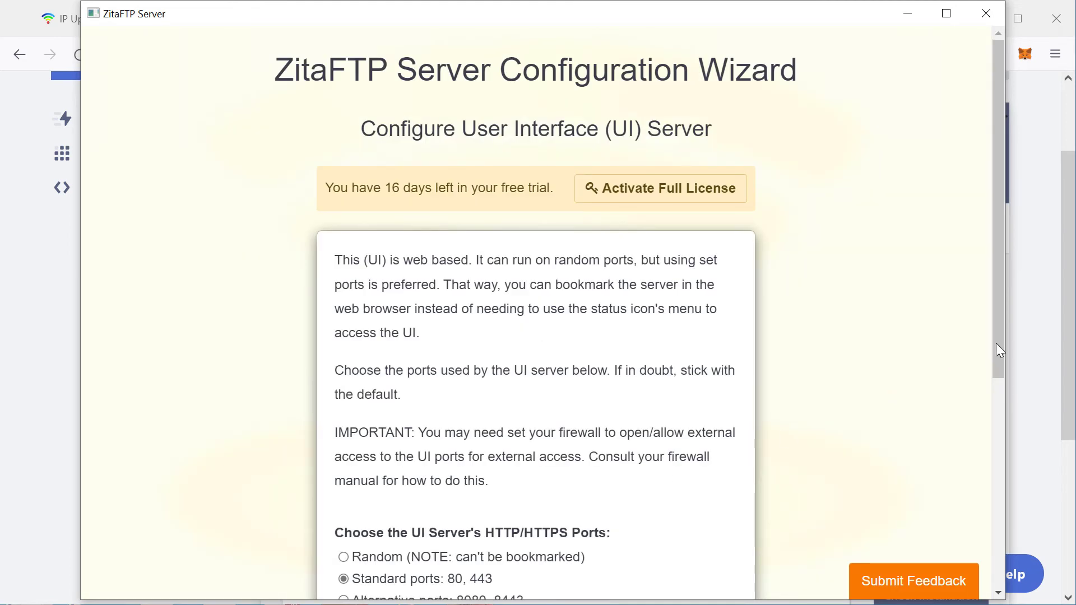
scroll(down, 3)
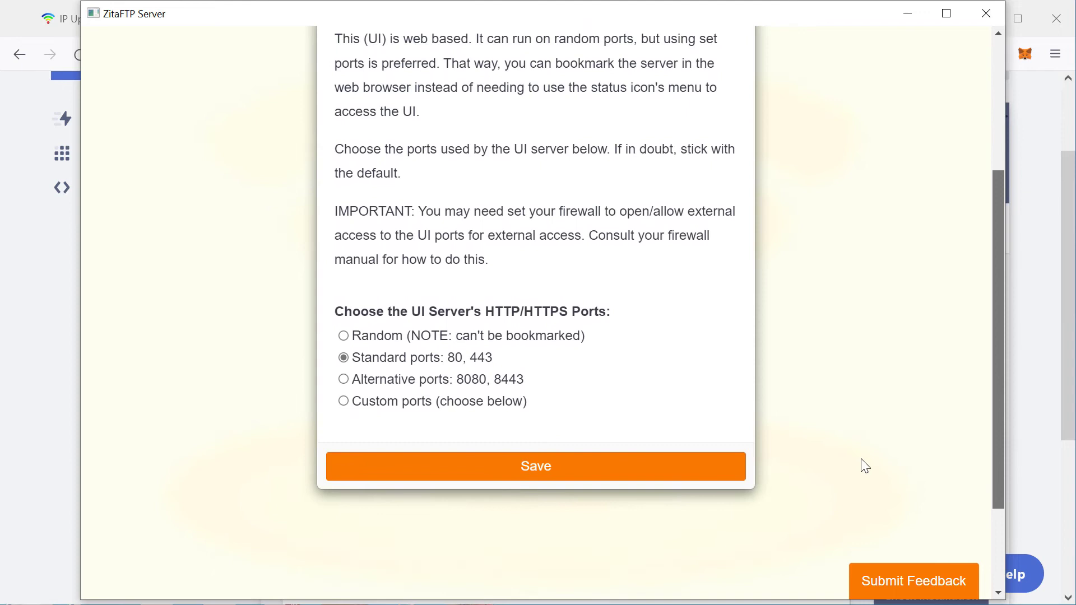
click(534, 467)
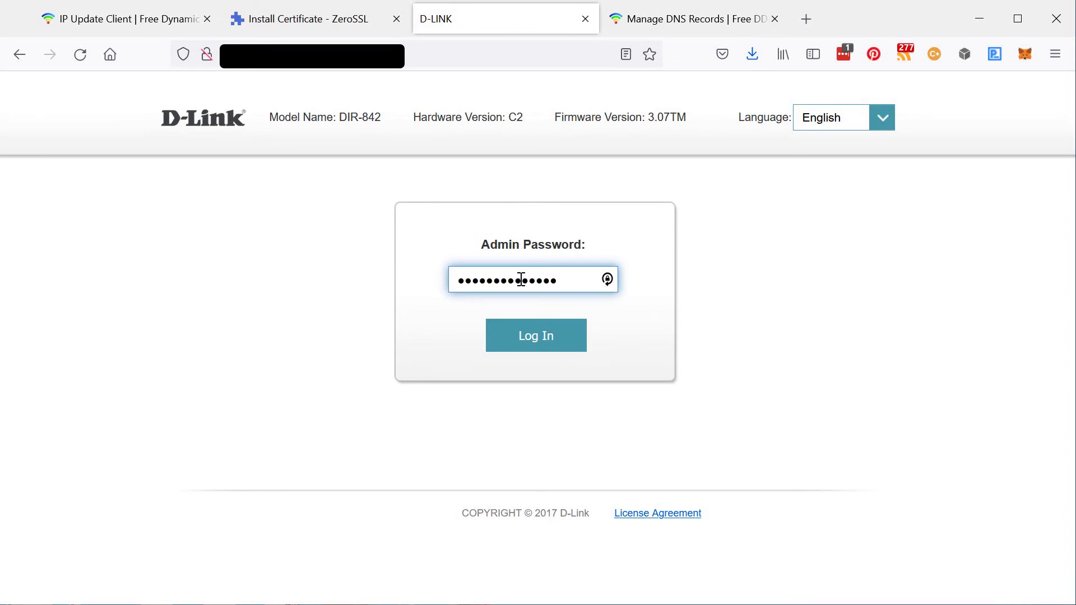
- Log in to the D-Link router as admin and go to Features > Port Forwarding
click(536, 335)
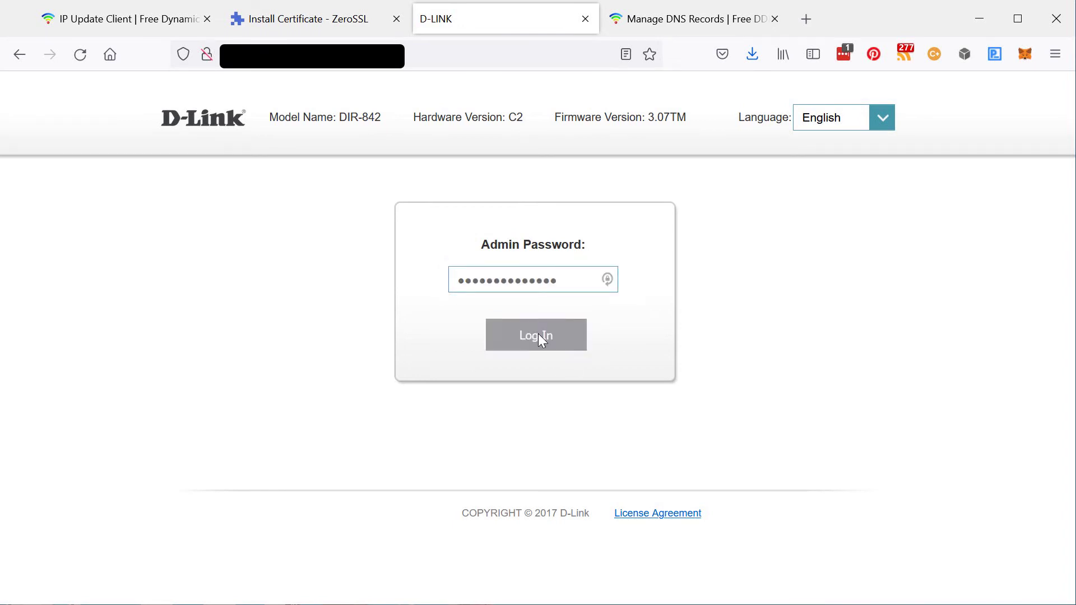
click(536, 335)
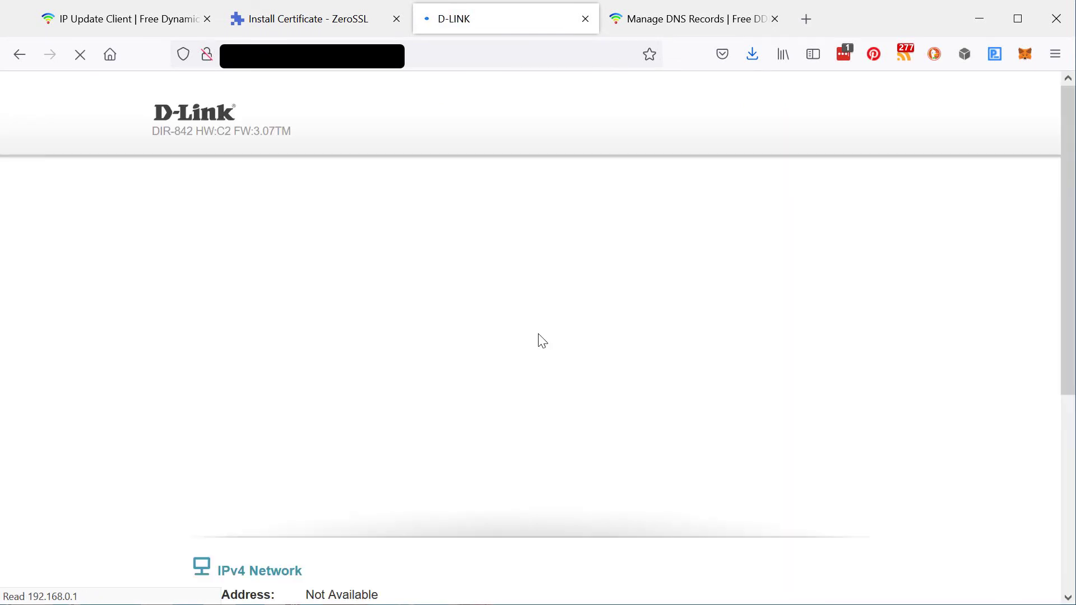
mouse_move(719, 117)
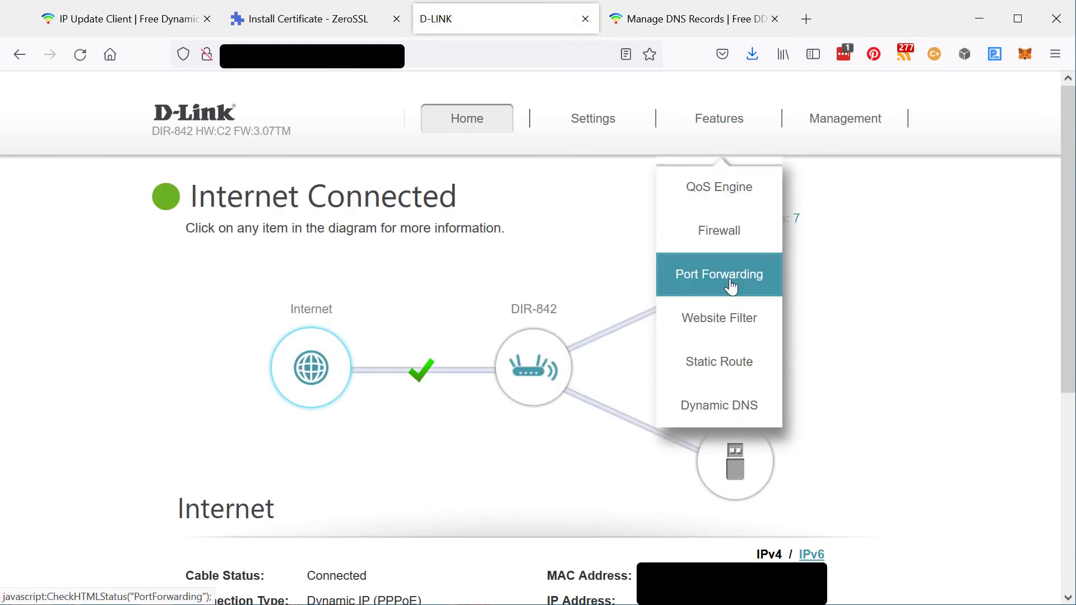
click(718, 274)
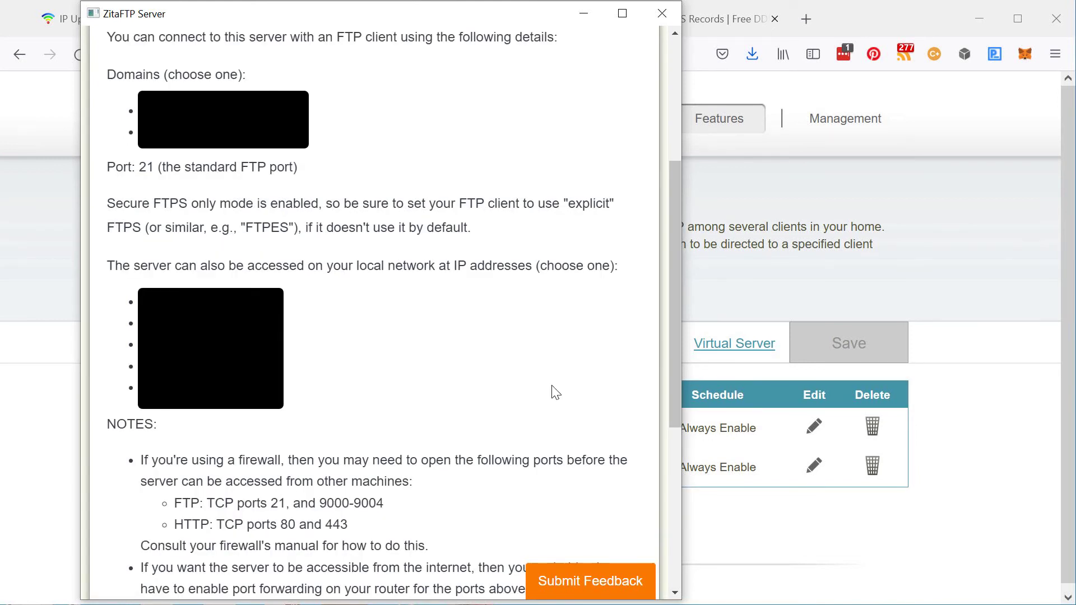
- Review the wizard NOTES listing HTTP ports 80/443 and FTP ports 21, 9000-9004, then return to the router page
scroll(down, 3)
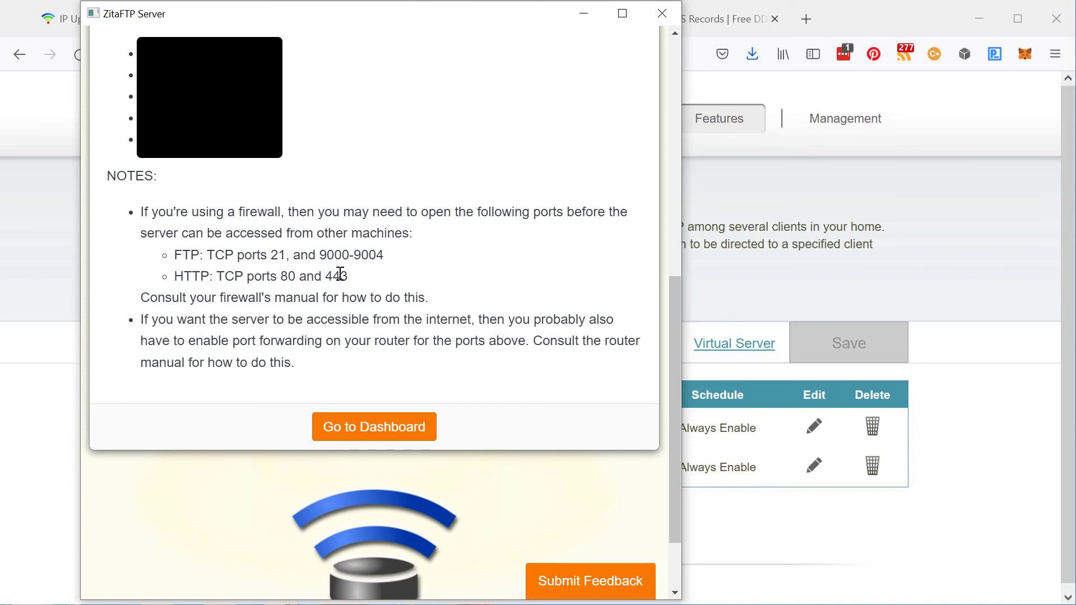
drag(280, 276, 346, 276)
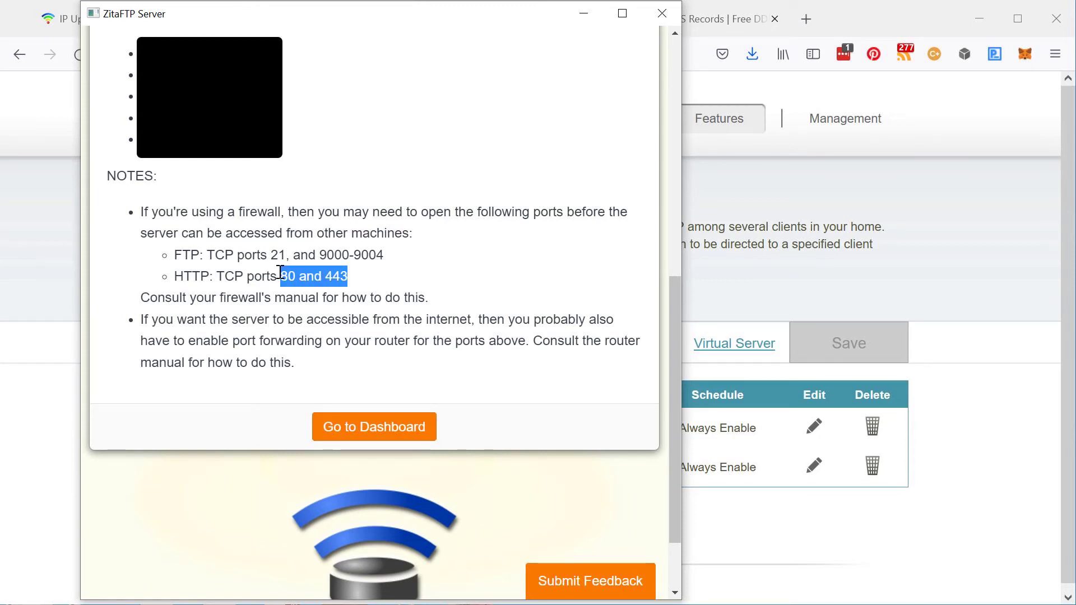
drag(279, 276, 175, 276)
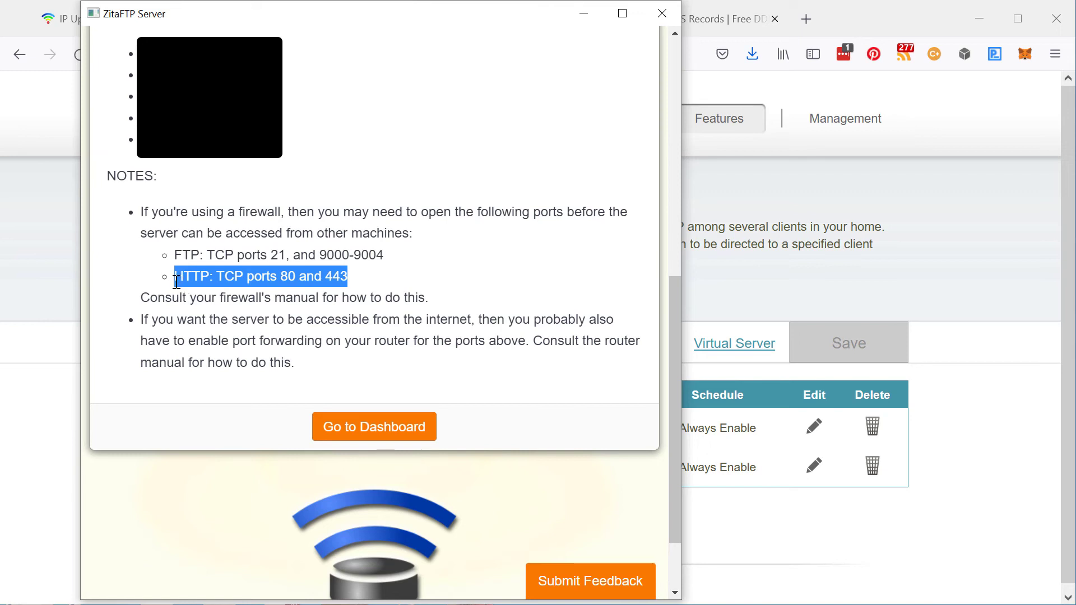
click(400, 266)
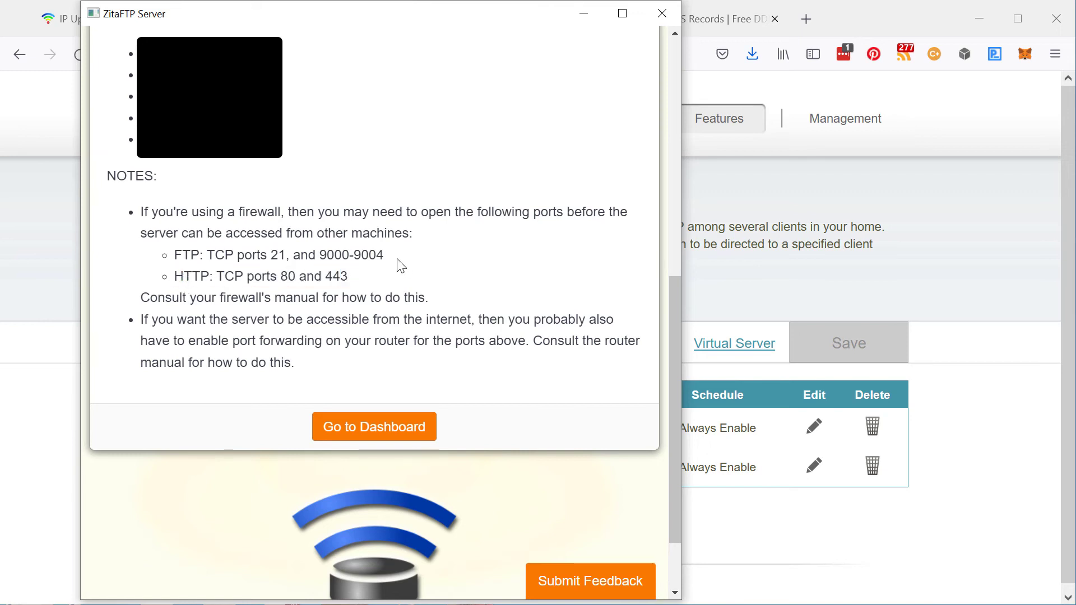
drag(272, 256, 384, 256)
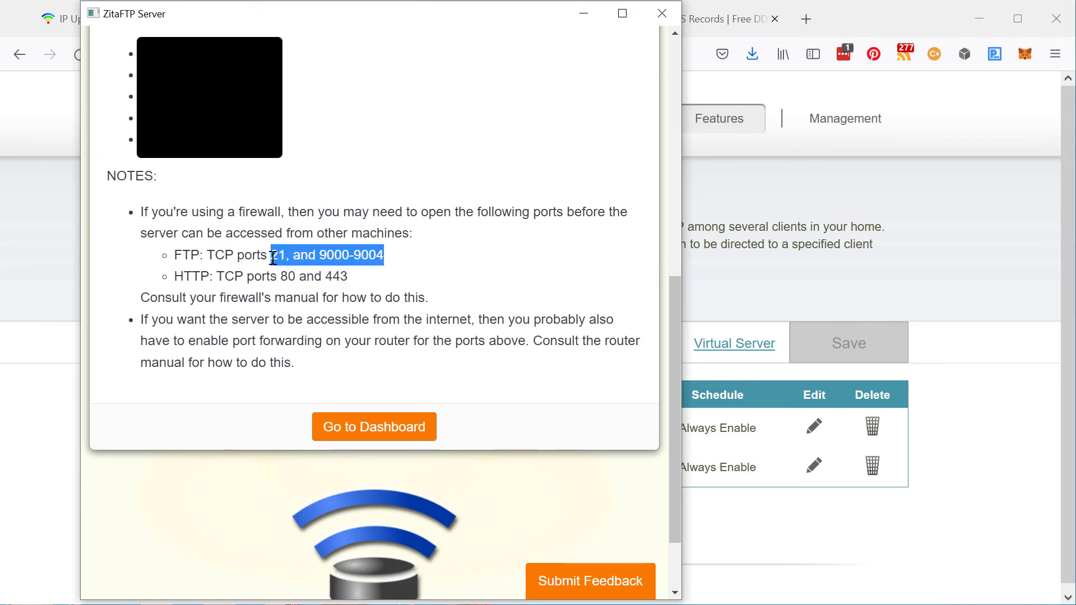
click(543, 261)
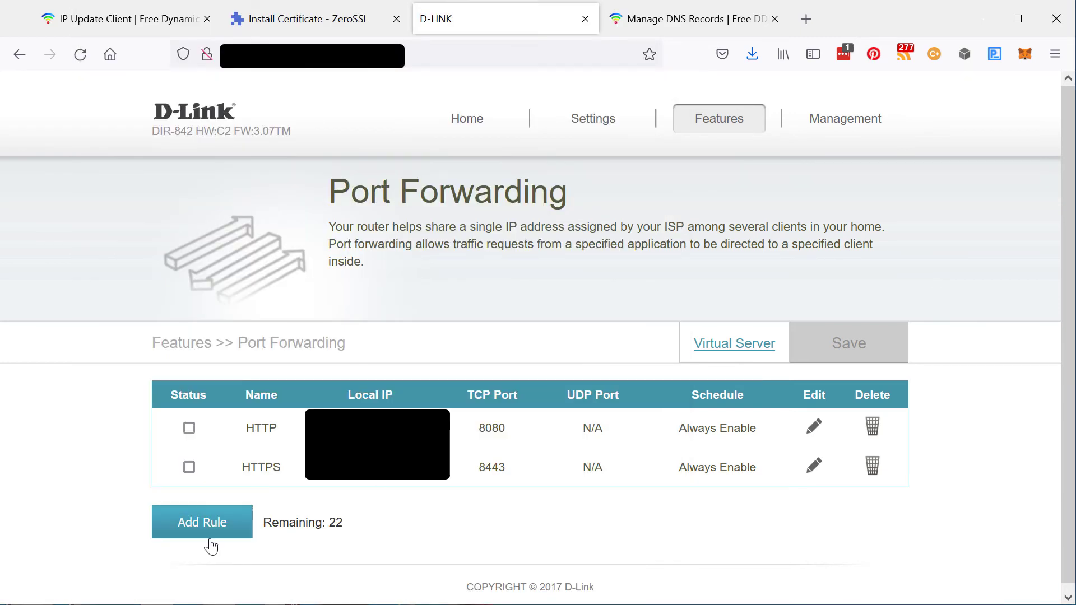
- Add a forwarding rule named FTP sending TCP port 21 to the server computer and apply it
click(202, 523)
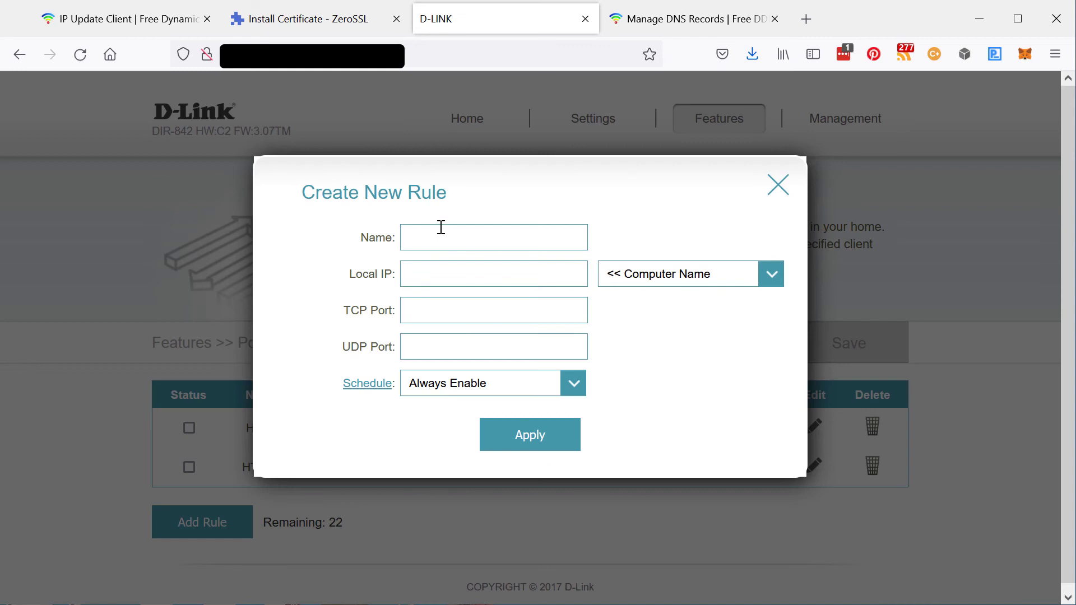
text(FTP)
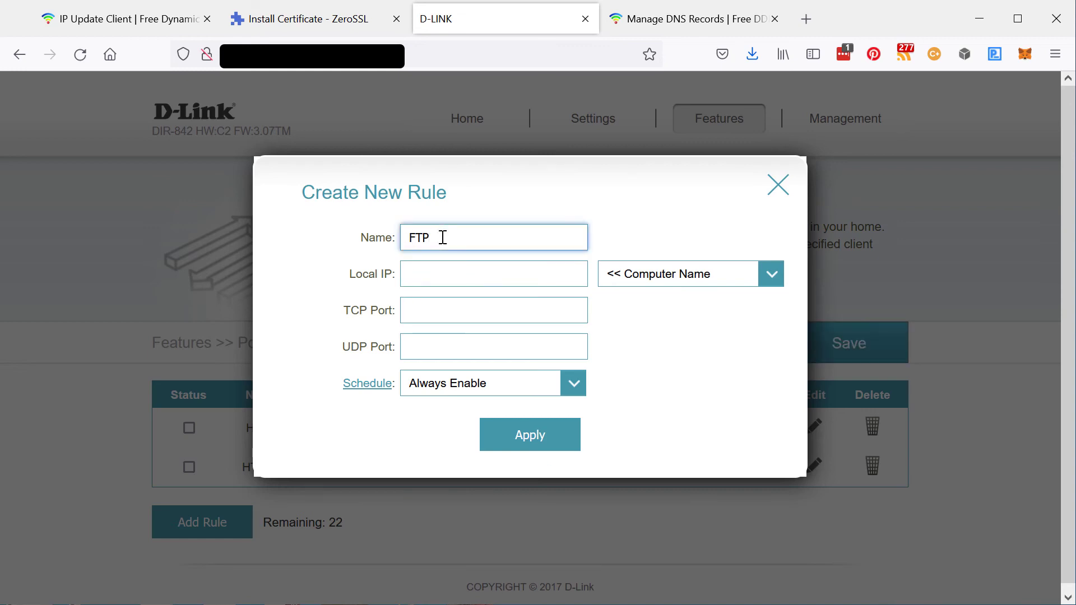
click(770, 274)
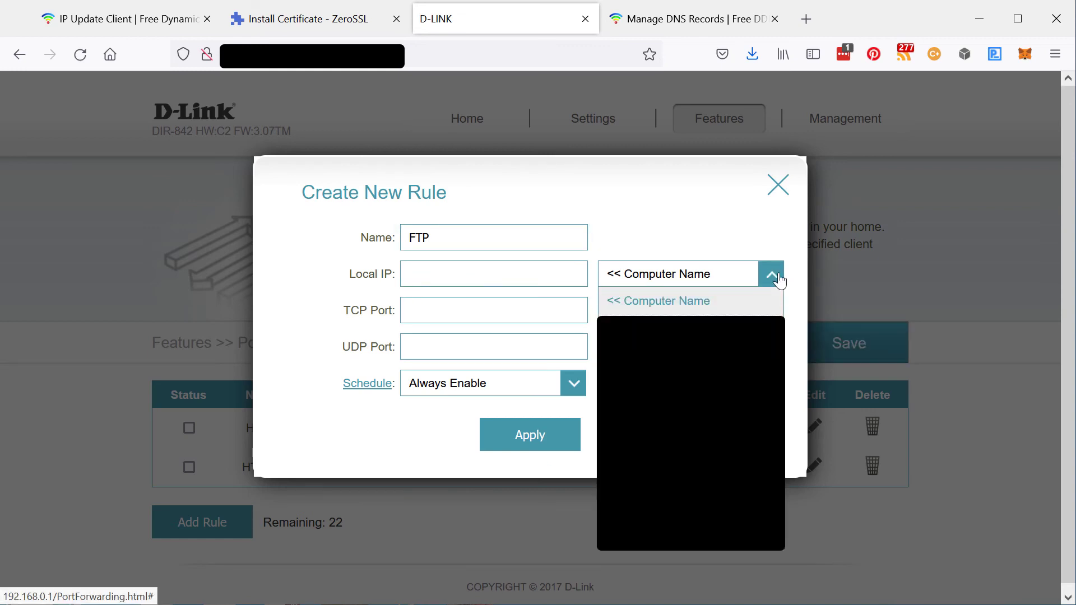
click(657, 301)
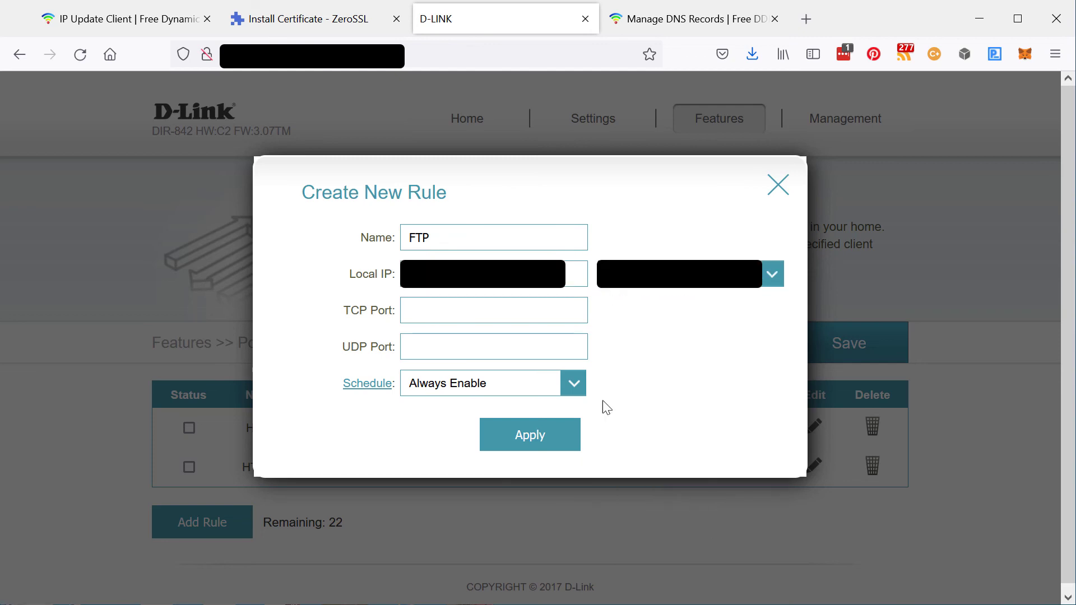
text(21)
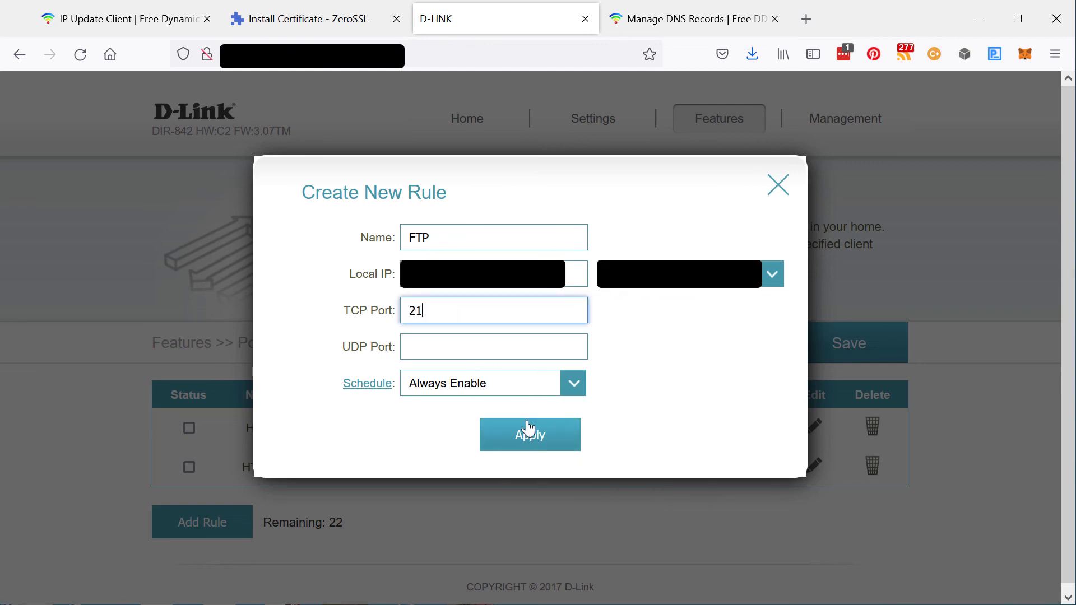
click(529, 434)
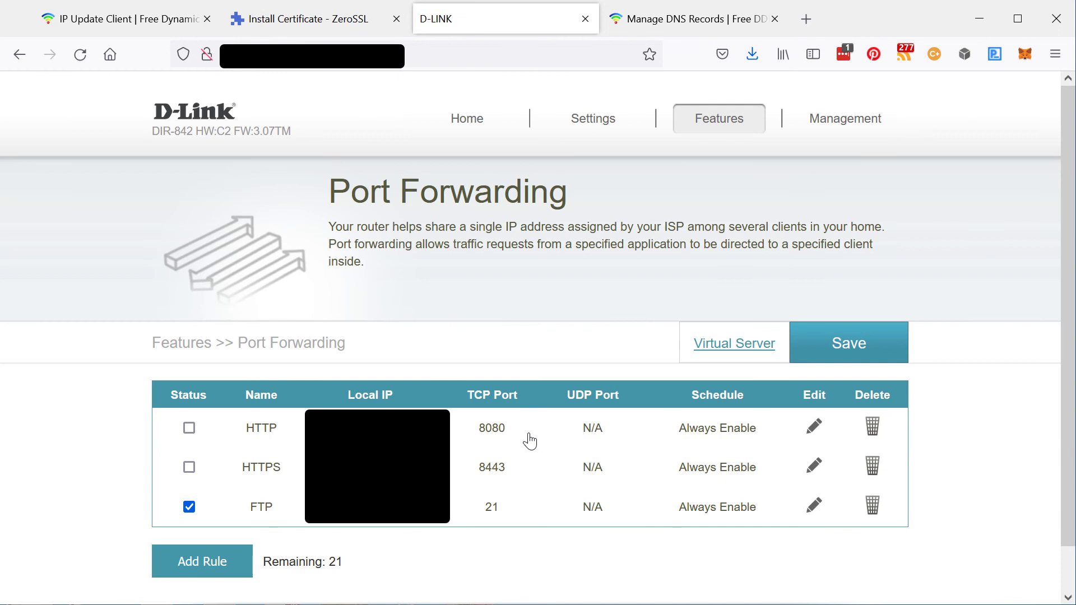
mouse_move(202, 562)
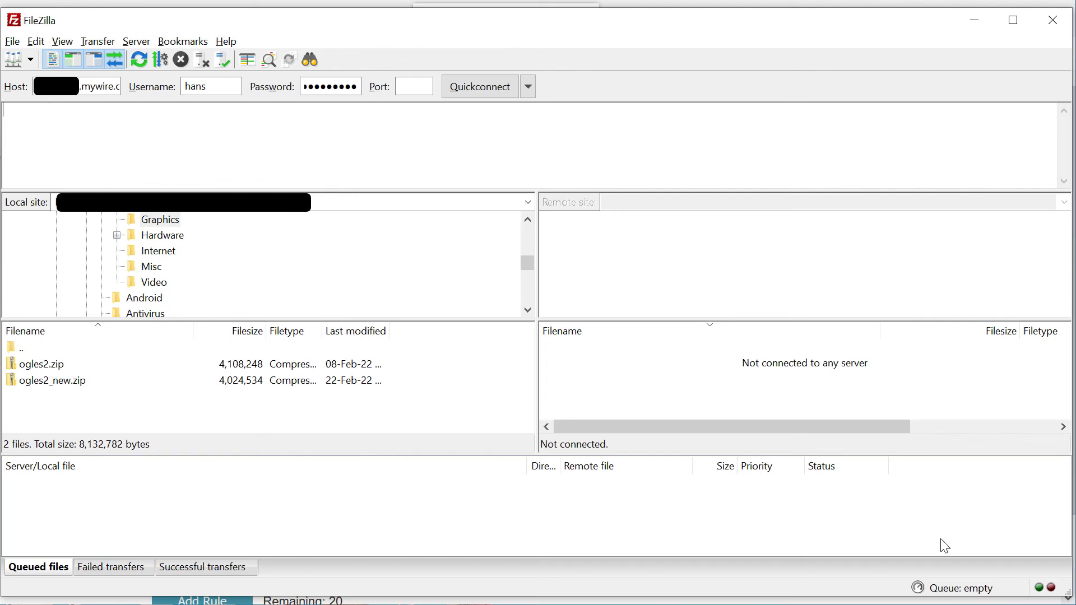
mouse_move(918, 526)
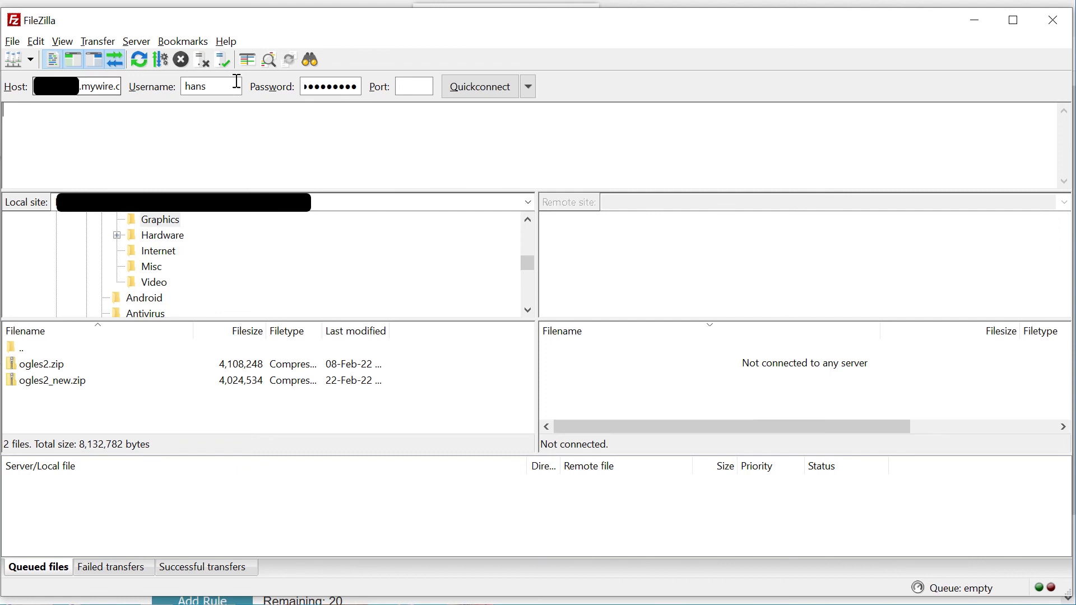
- Quickconnect to ksdserver.mywire.org over TLS and list its empty root directory
click(481, 86)
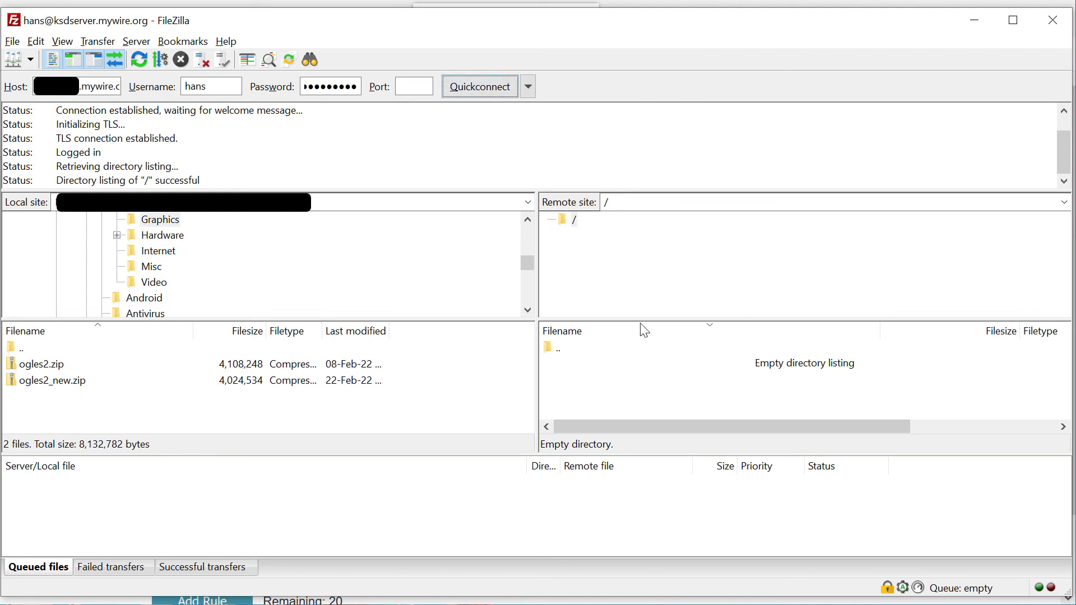
mouse_move(647, 373)
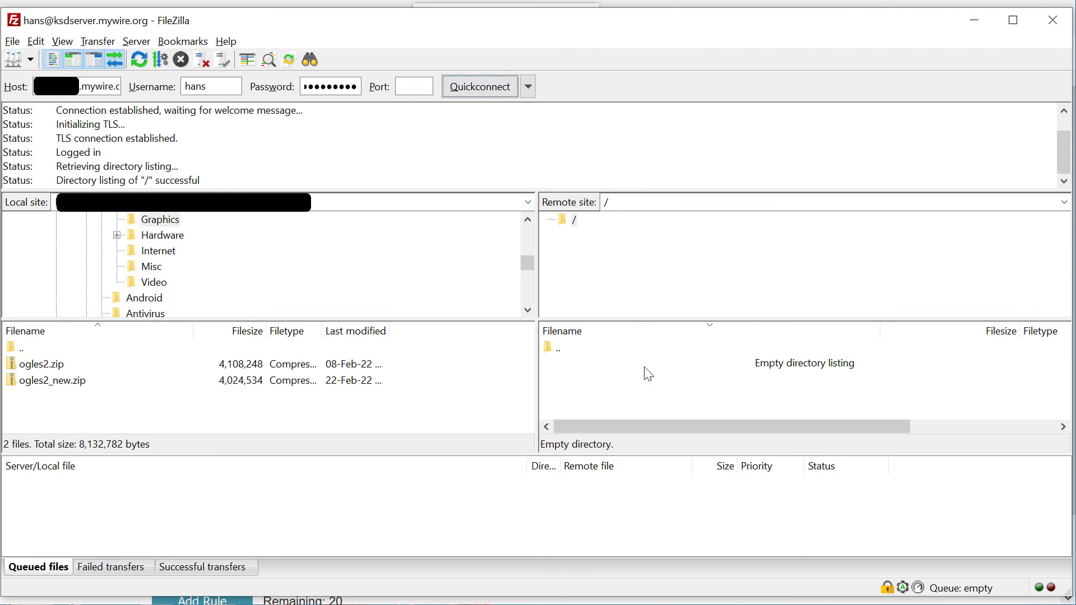